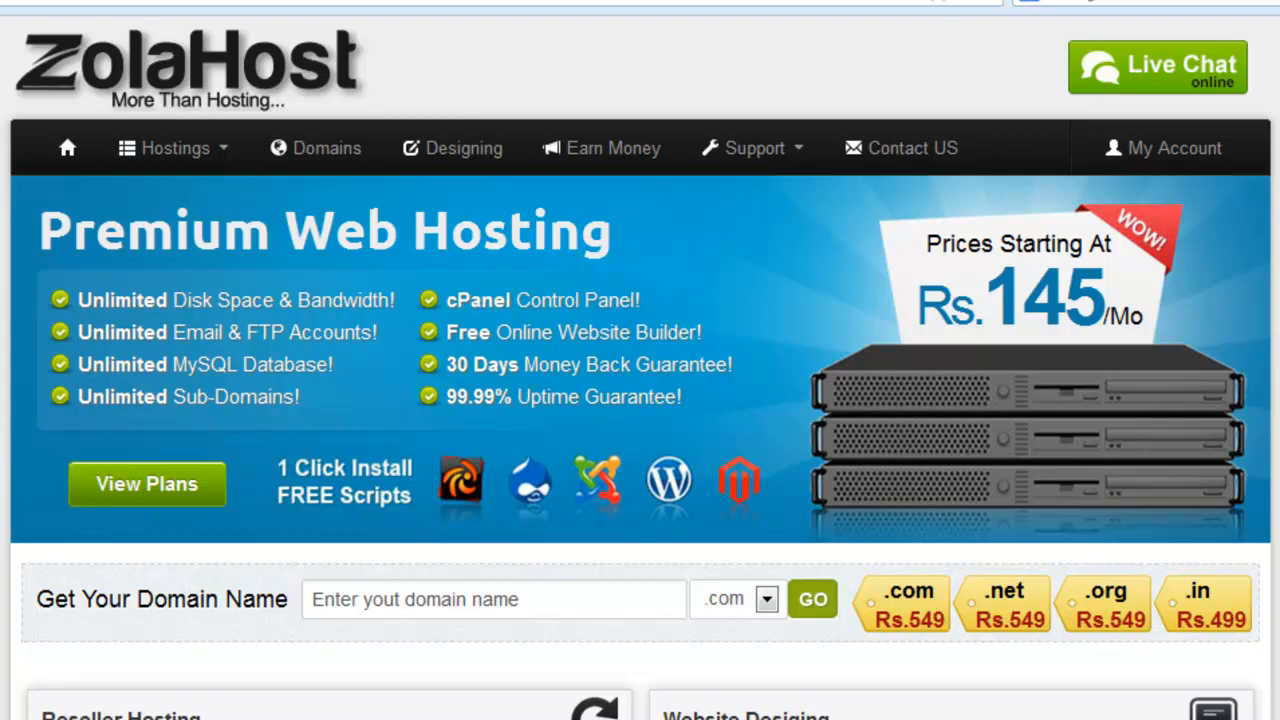
pyautogui.moveTo(960, 220)
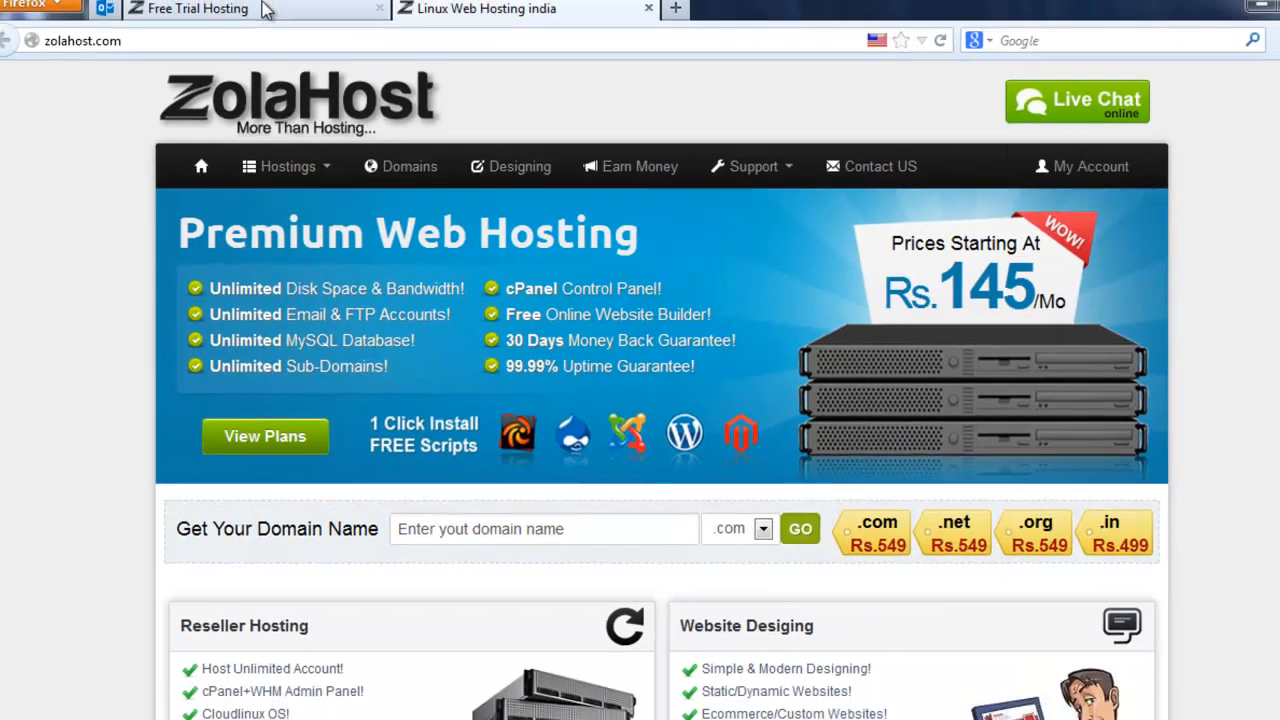
# Bring up the Free Trial Hosting page describing the 3-day trial features
pyautogui.click(192, 8)
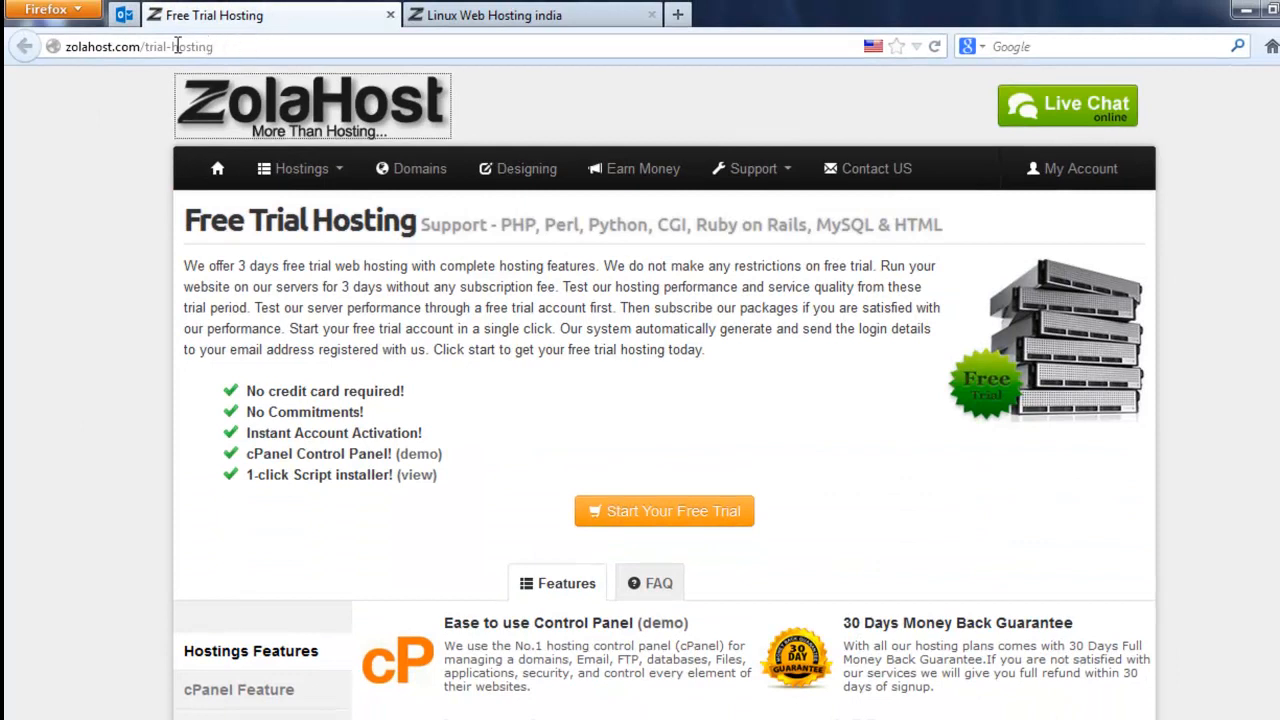
pyautogui.moveTo(124, 64)
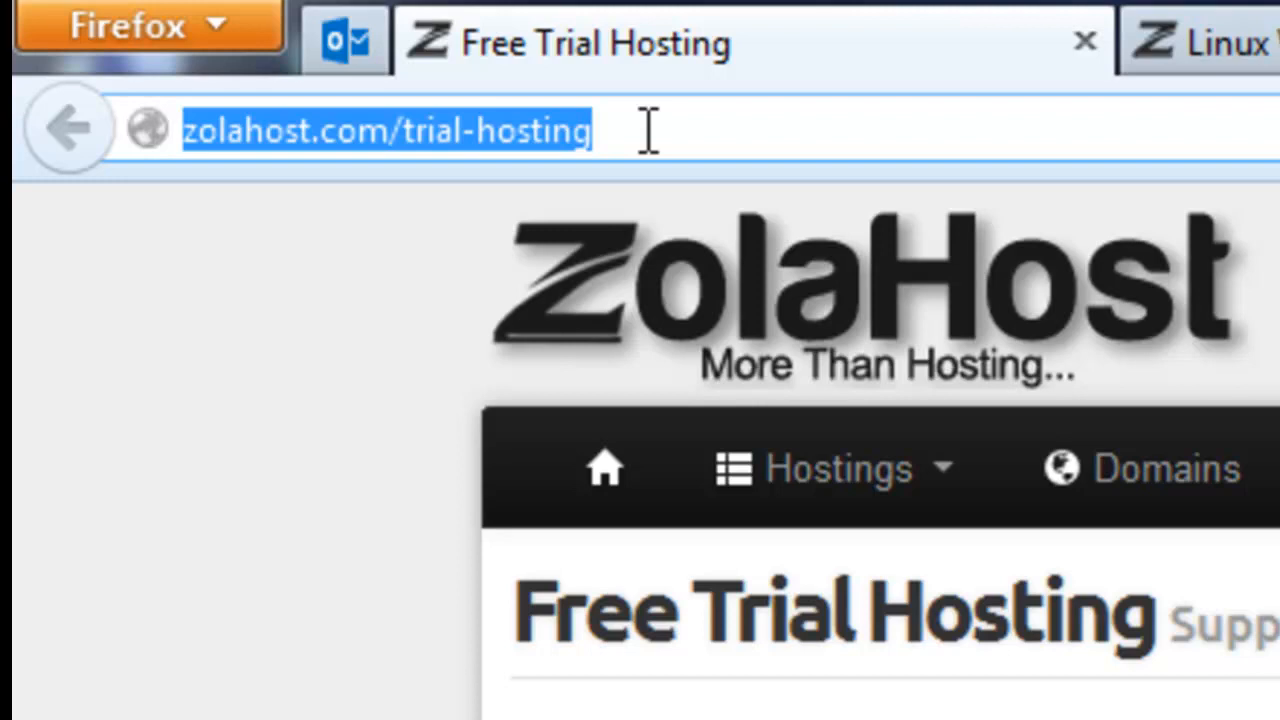
pyautogui.moveTo(960, 350)
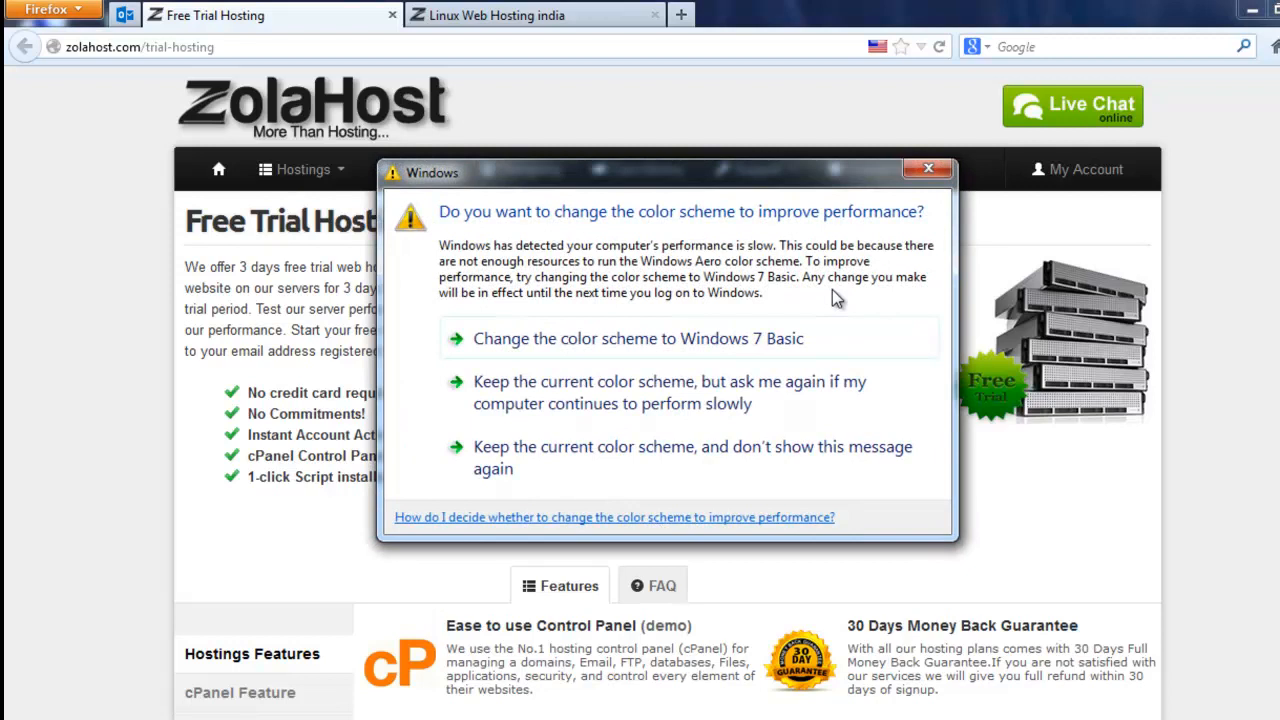
# Dismiss the colour scheme prompt and start the 3-day free trial order
pyautogui.click(668, 512)
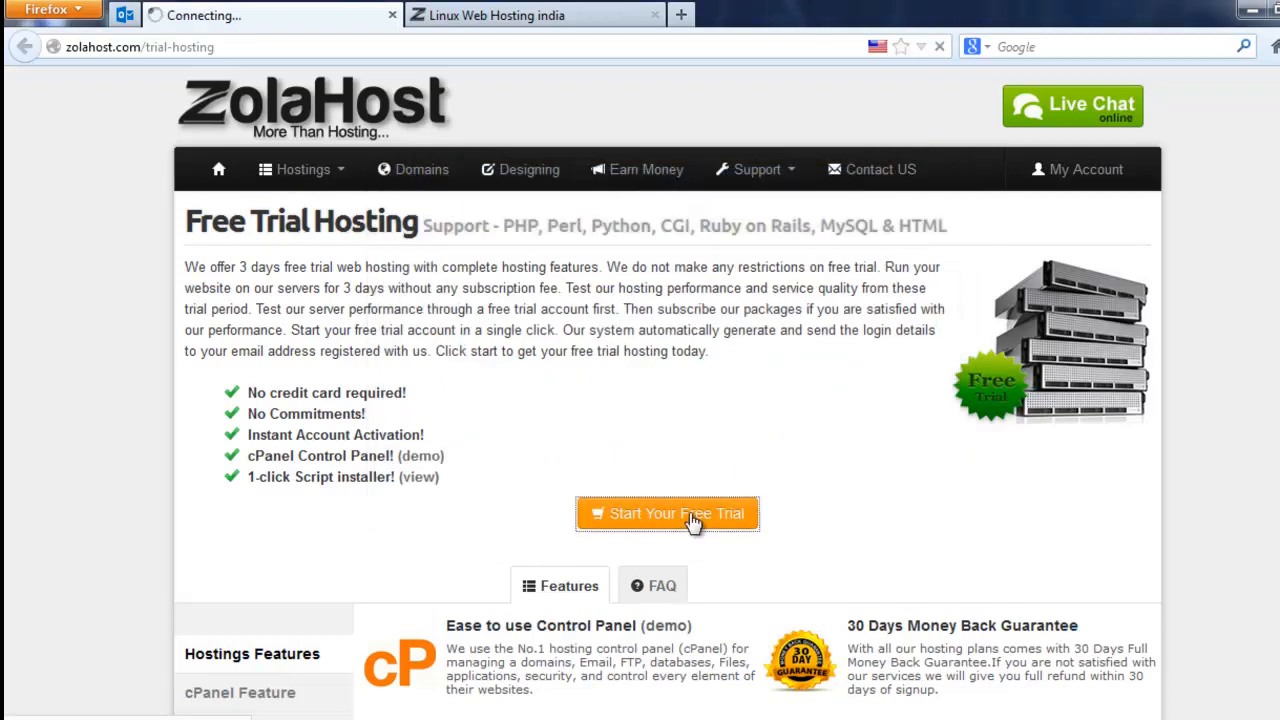
pyautogui.click(668, 512)
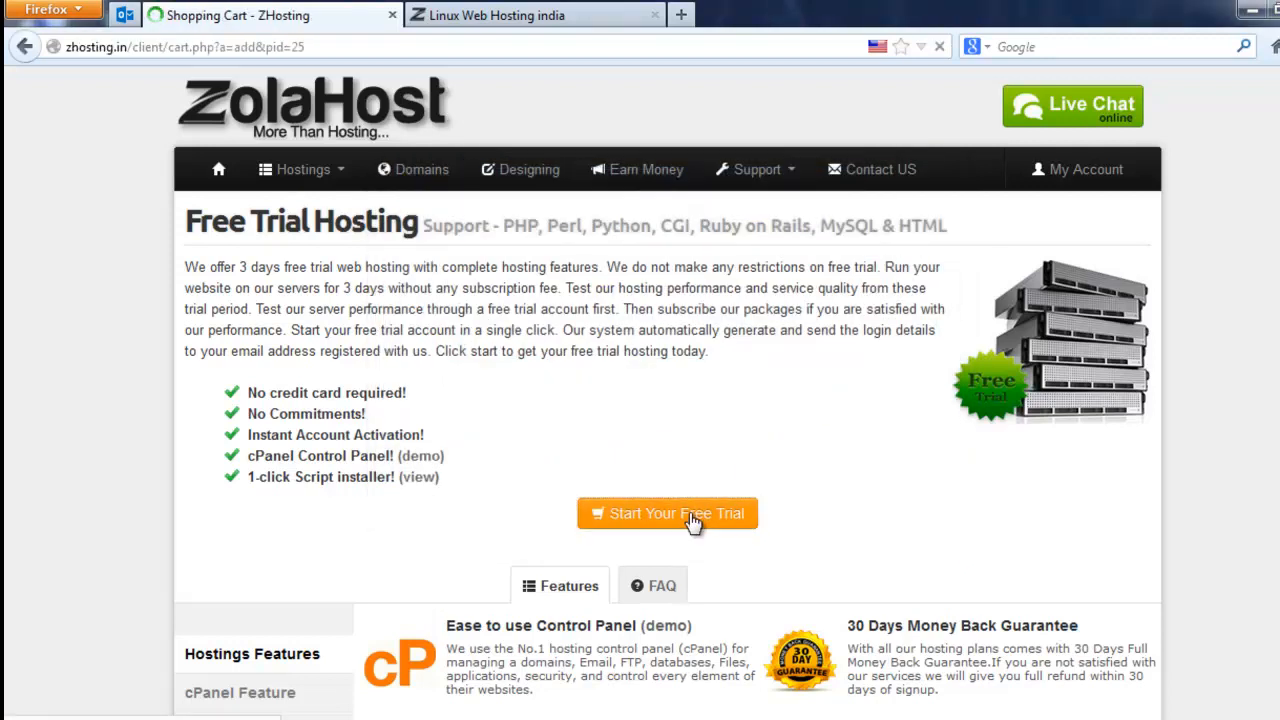
pyautogui.click(668, 512)
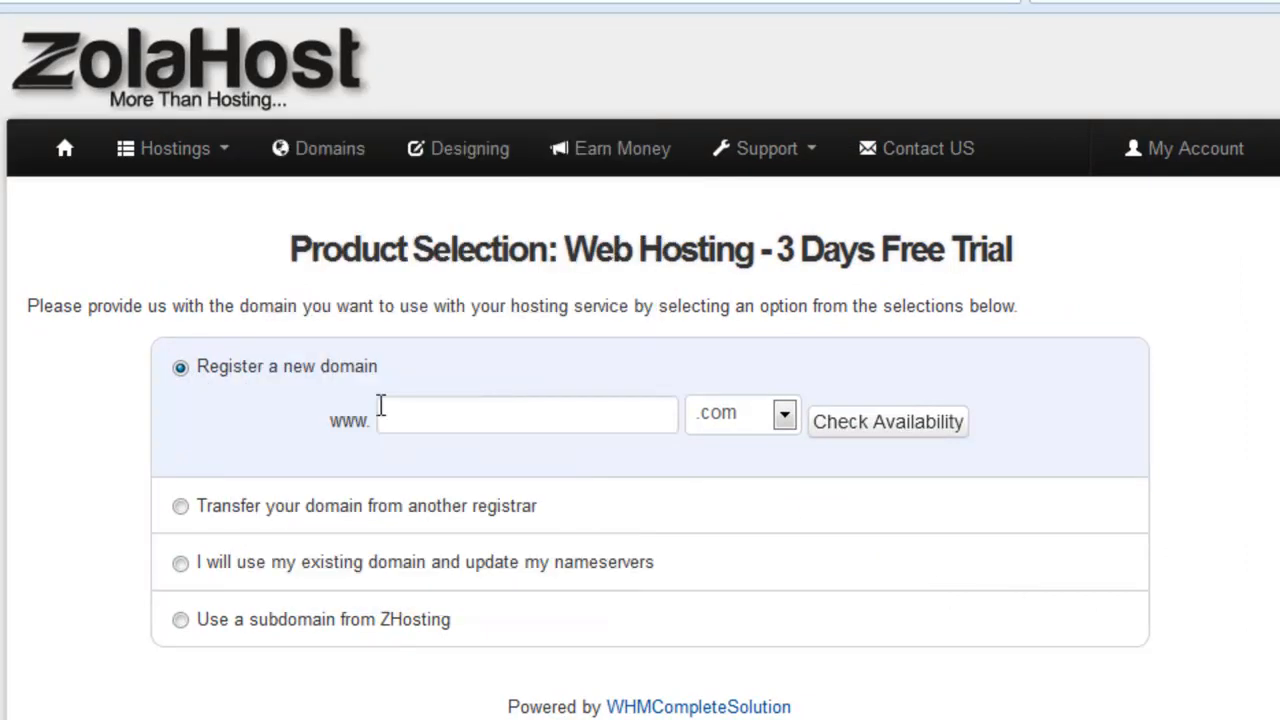
# Review the new-domain extensions, then choose transferring a domain from another registrar
pyautogui.click(528, 414)
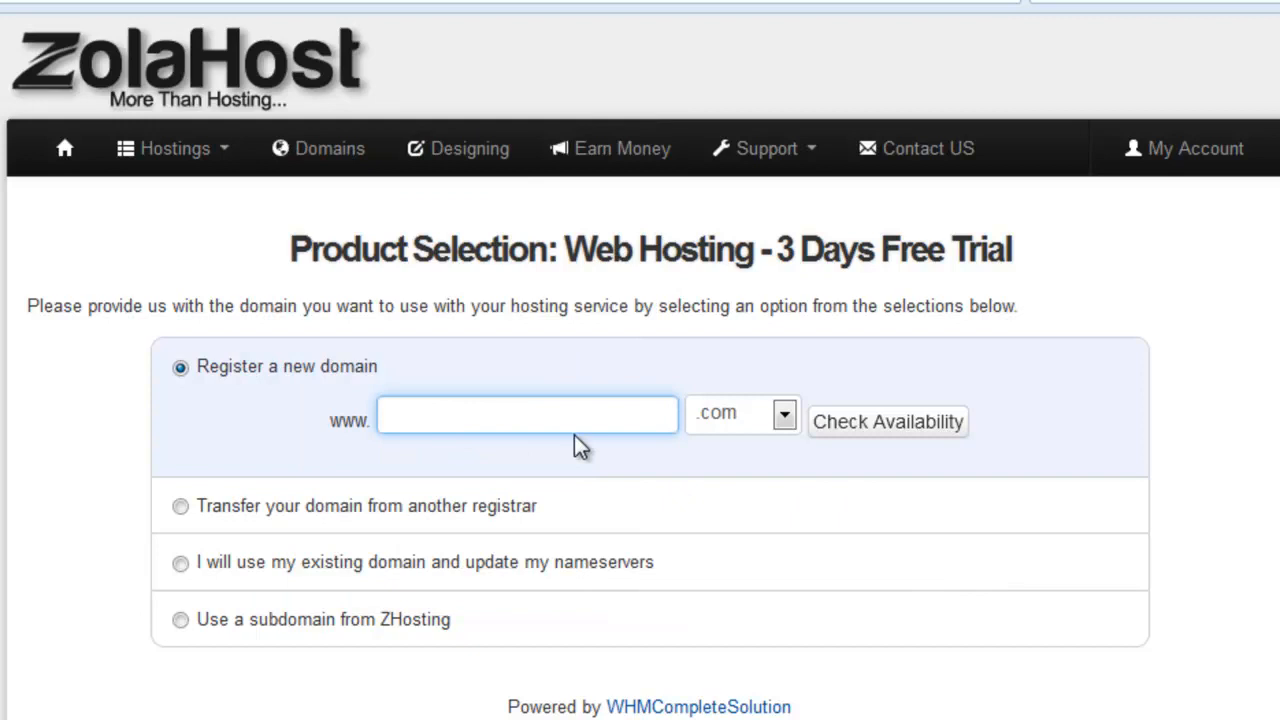
pyautogui.click(784, 412)
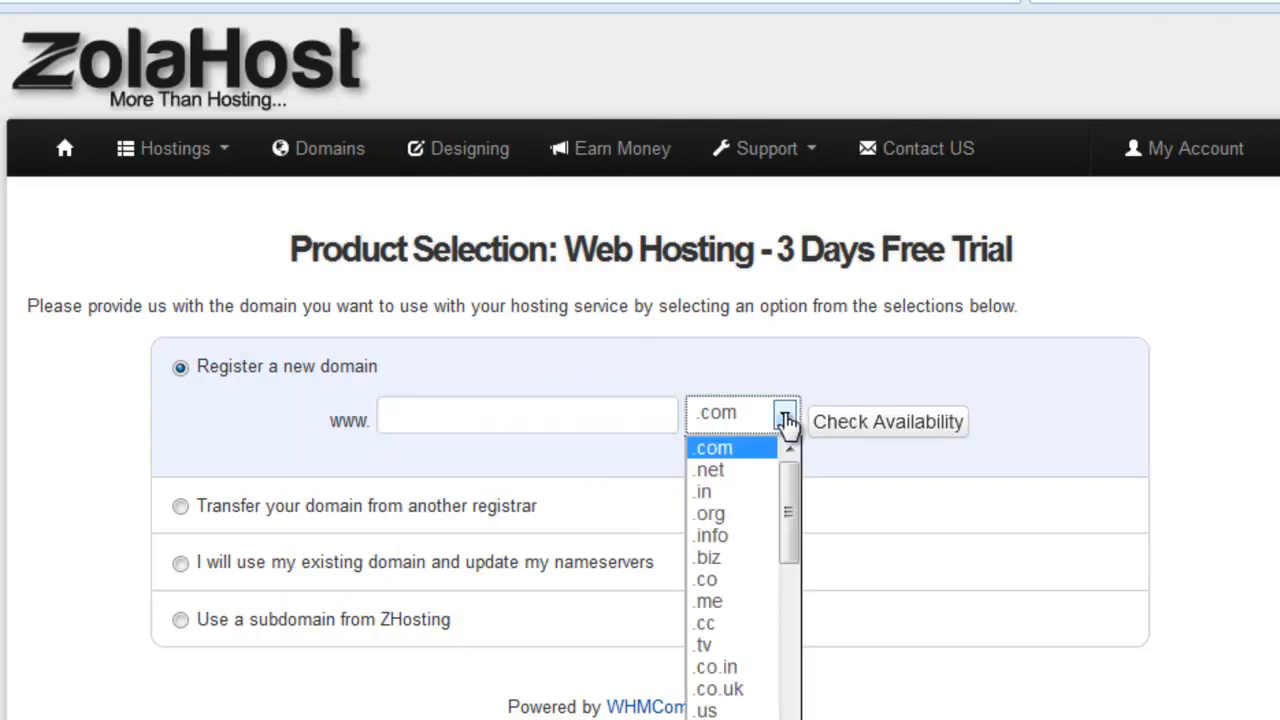
pyautogui.moveTo(780, 388)
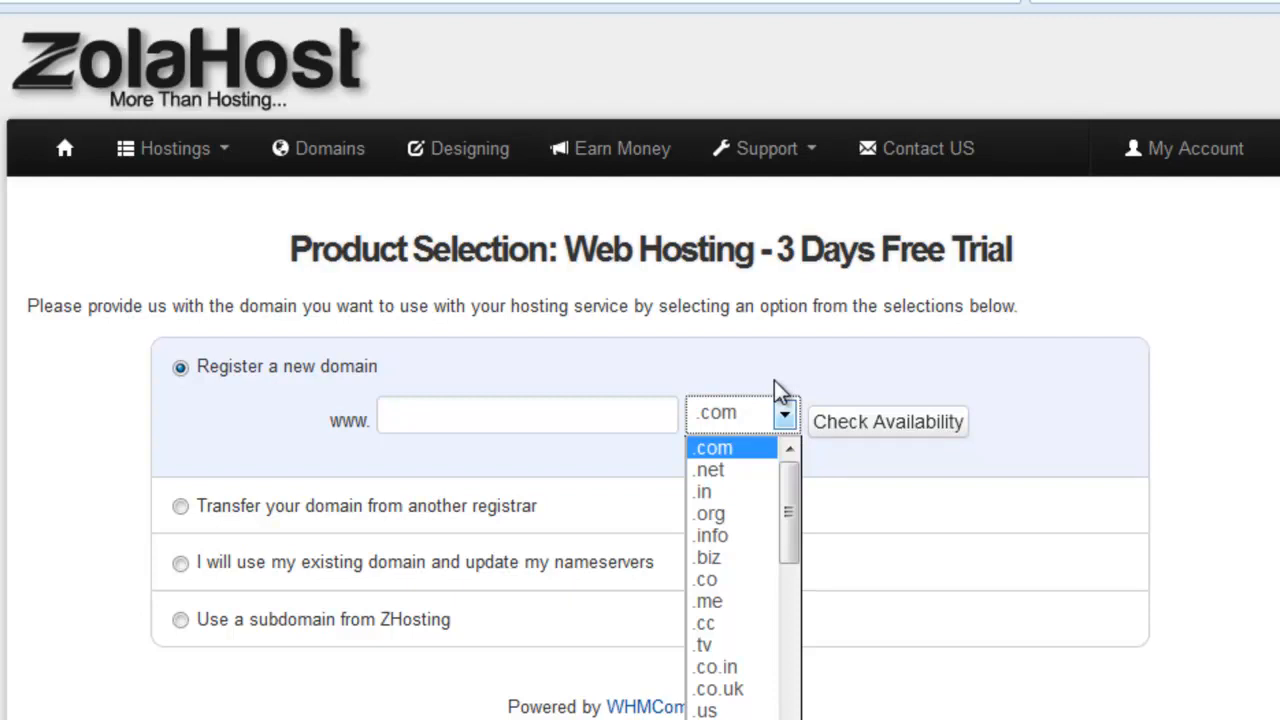
pyautogui.moveTo(178, 540)
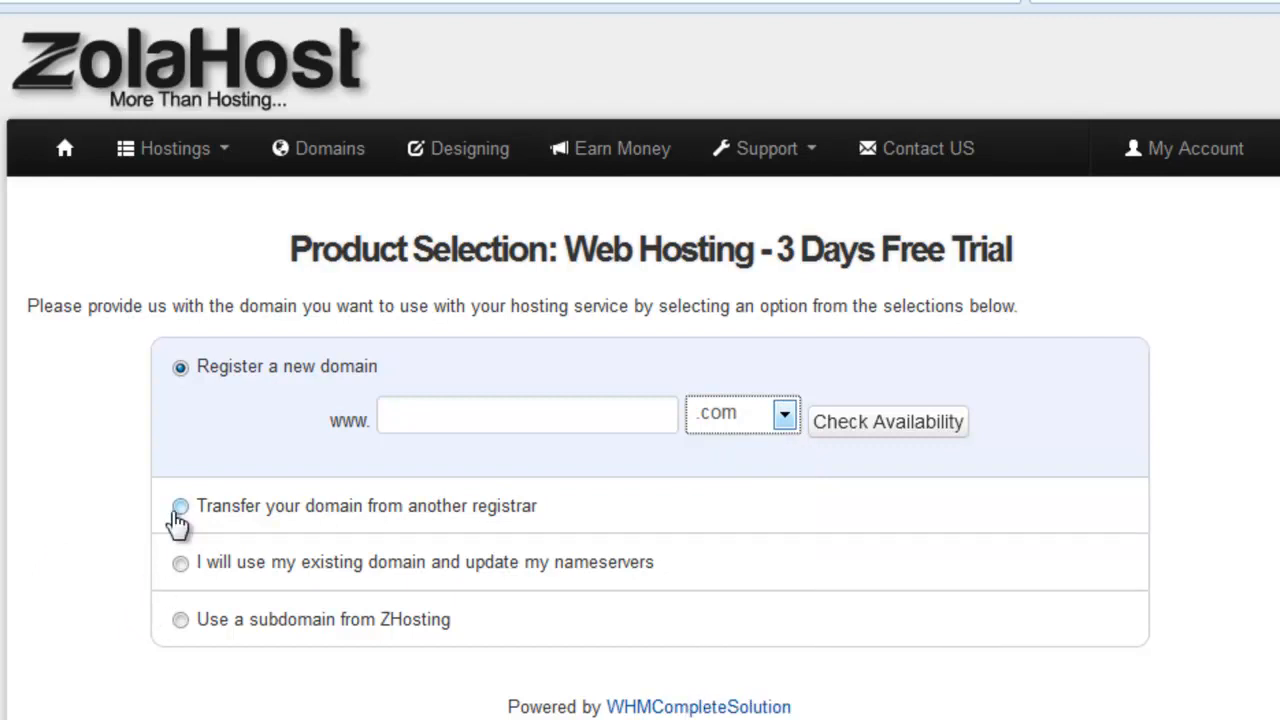
pyautogui.click(180, 506)
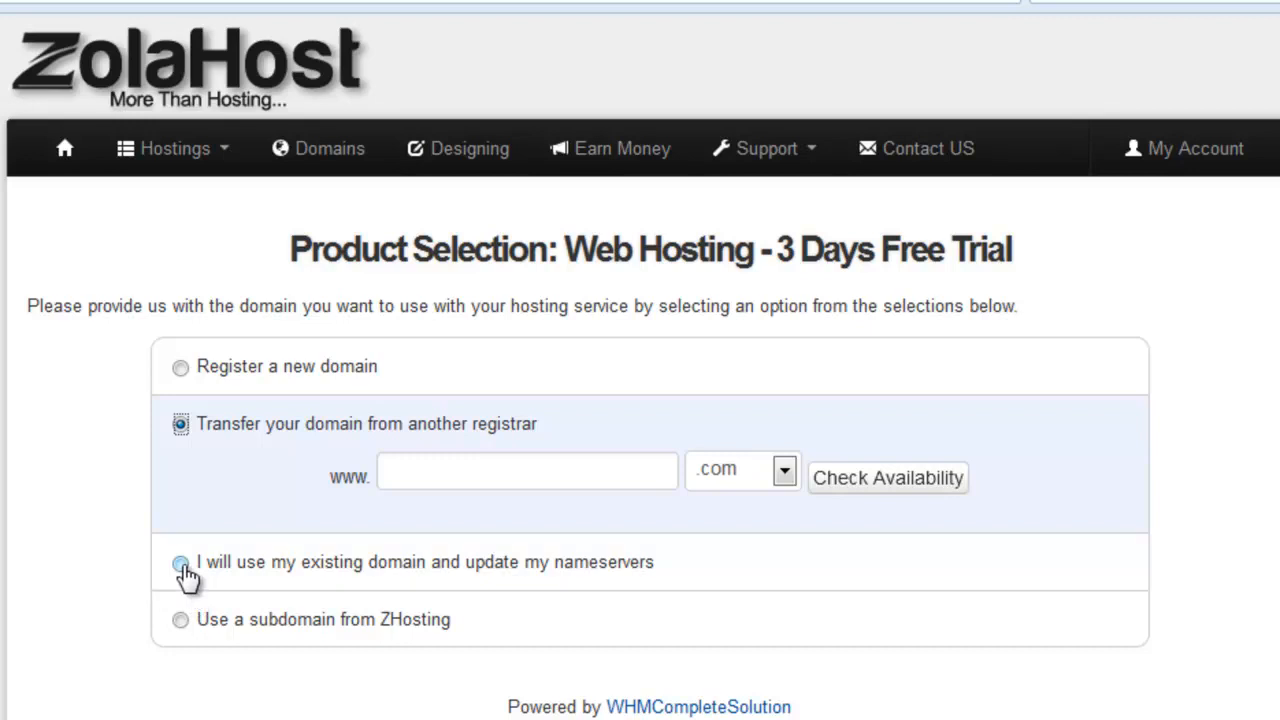
# Choose using an existing domain with updated nameservers and focus its name field
pyautogui.click(180, 562)
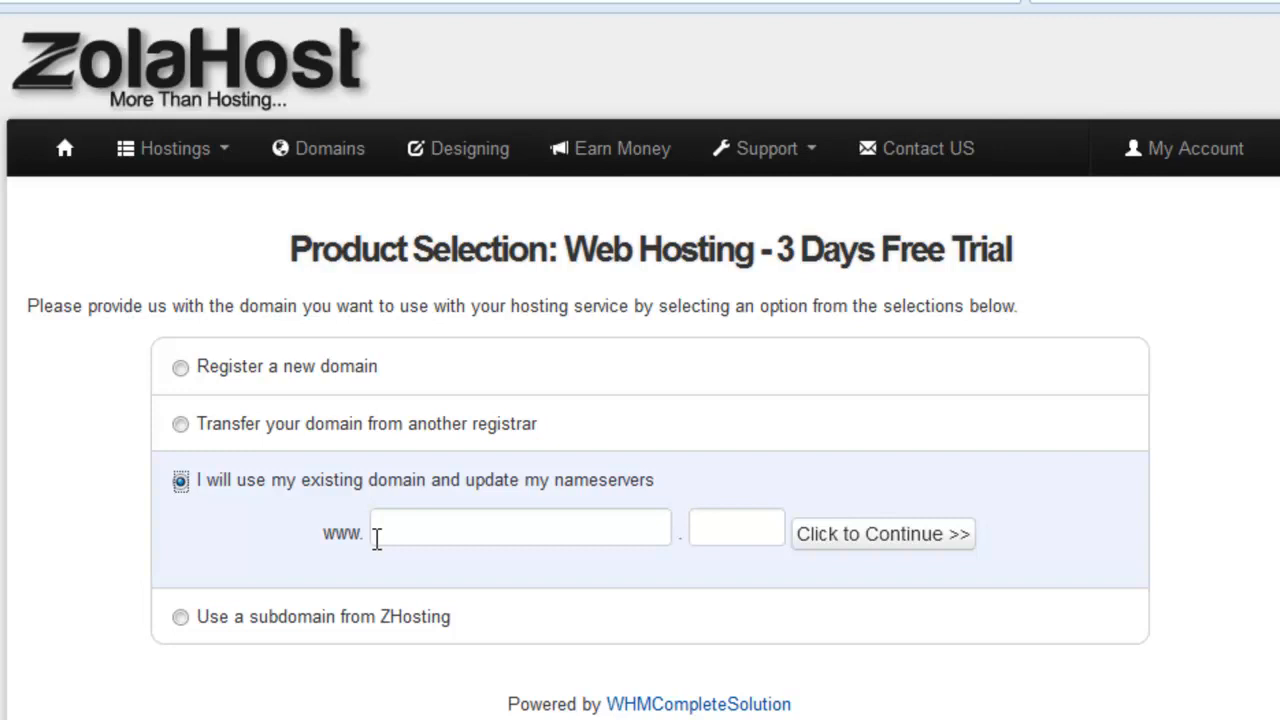
pyautogui.click(520, 528)
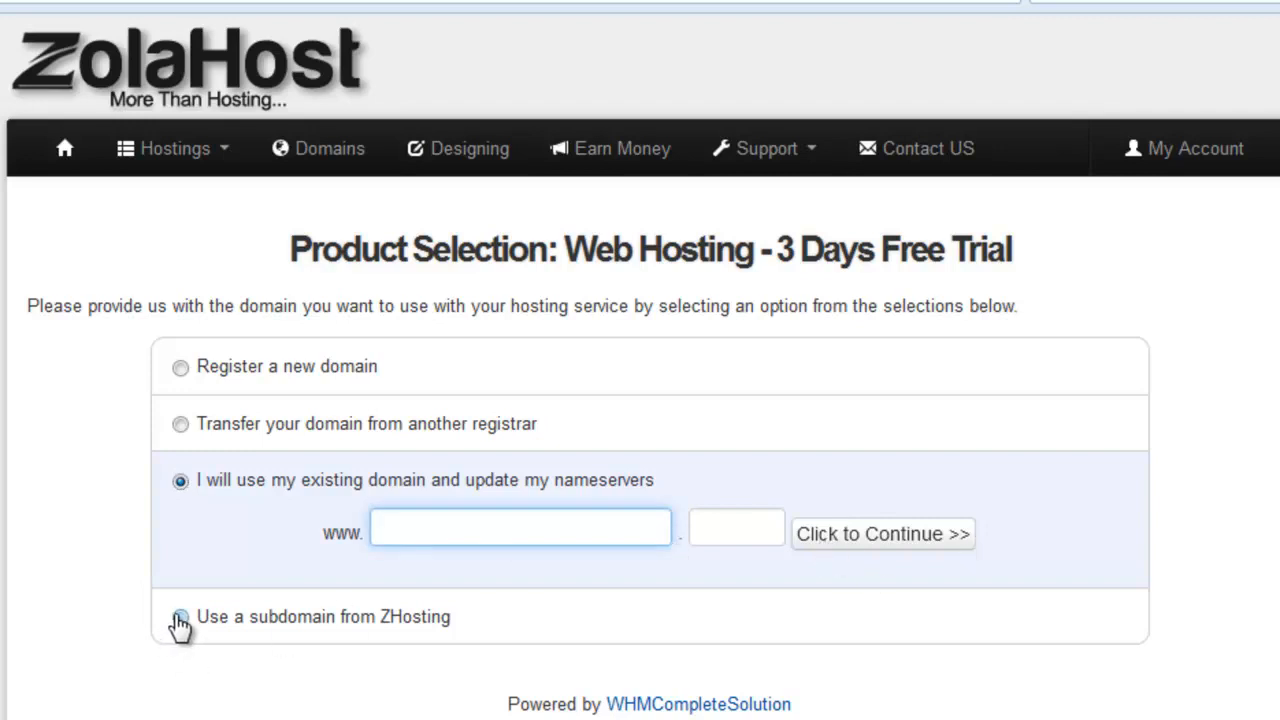
pyautogui.click(520, 528)
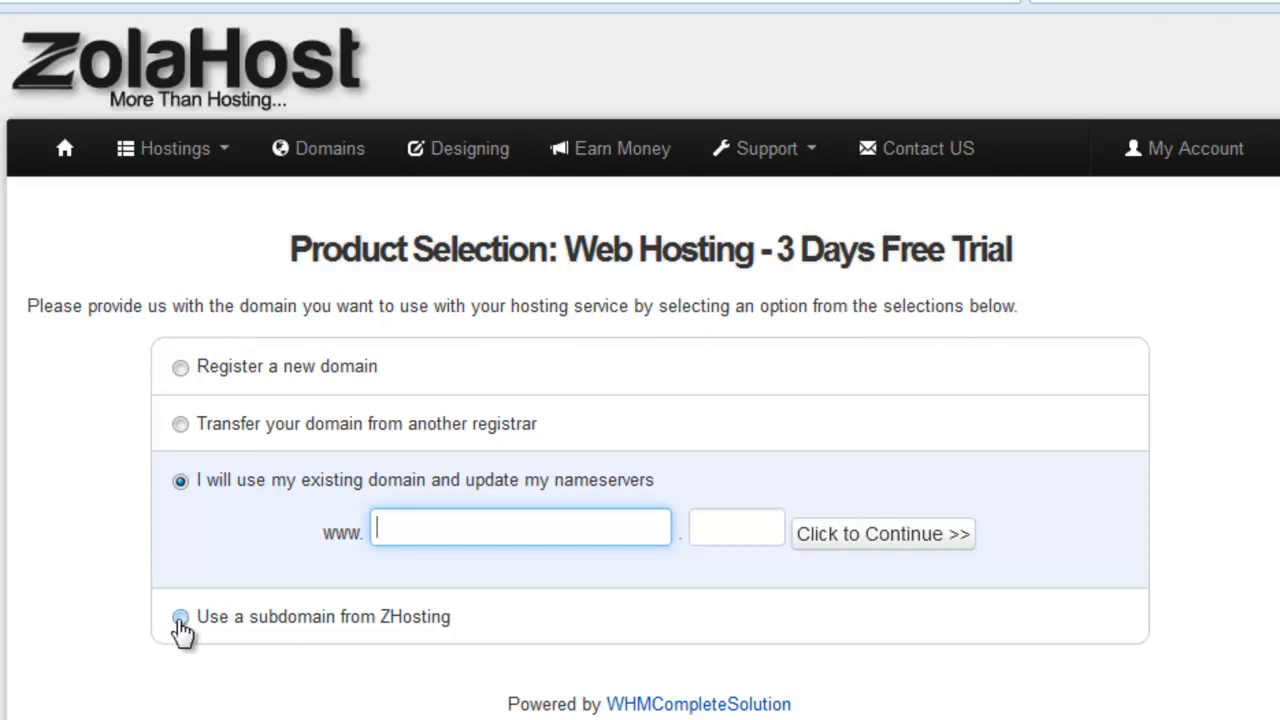
# Choose a ZHosting subdomain and enter 'testing' on zolahost.net as the trial domain
pyautogui.click(180, 616)
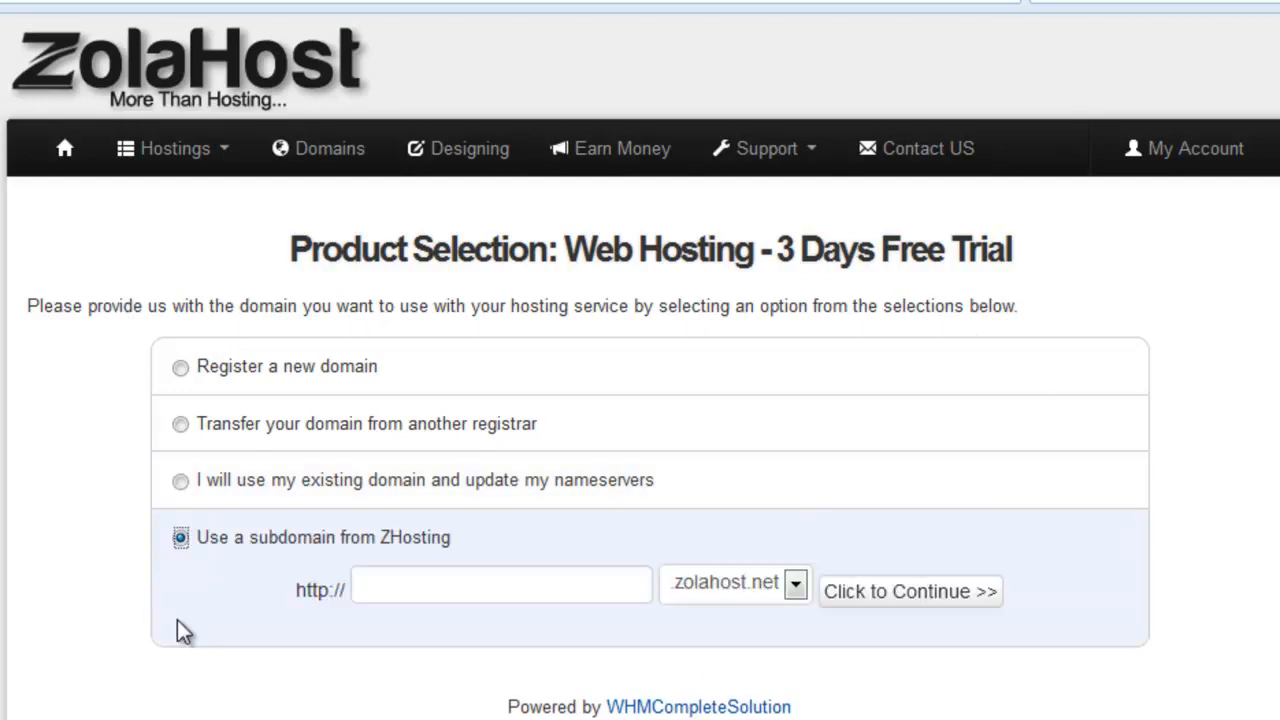
pyautogui.click(500, 584)
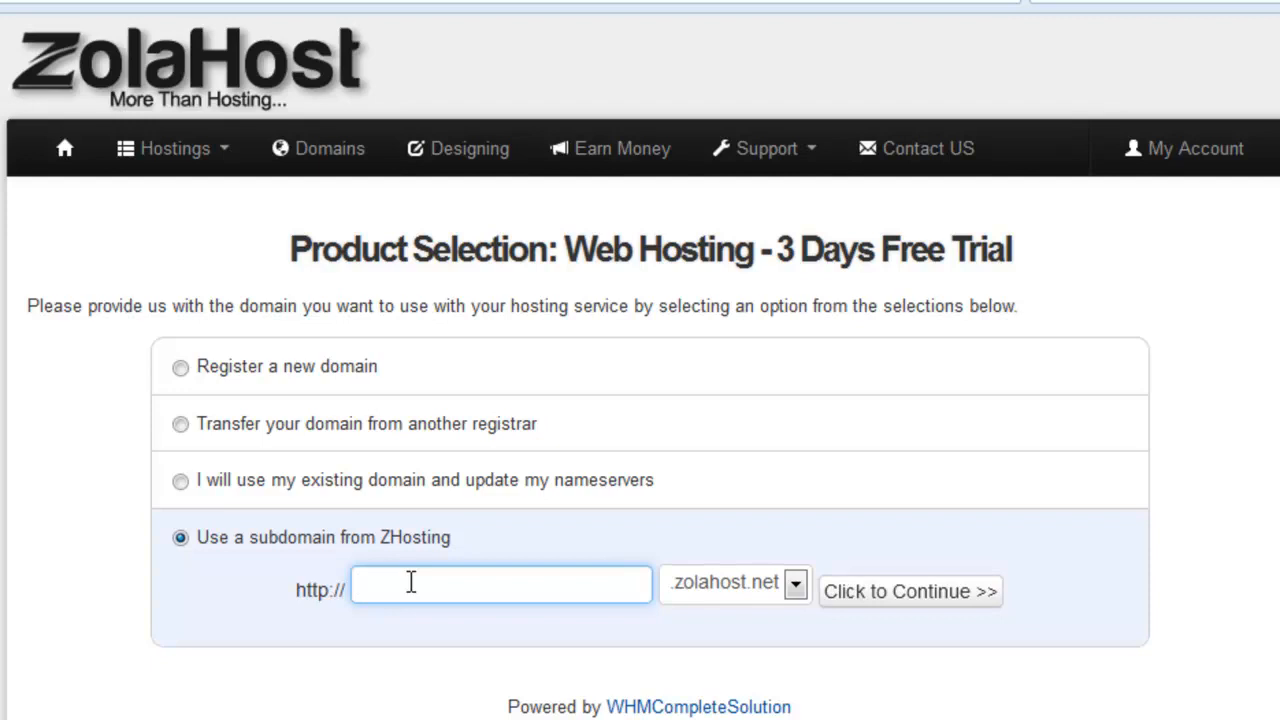
pyautogui.write('testin')
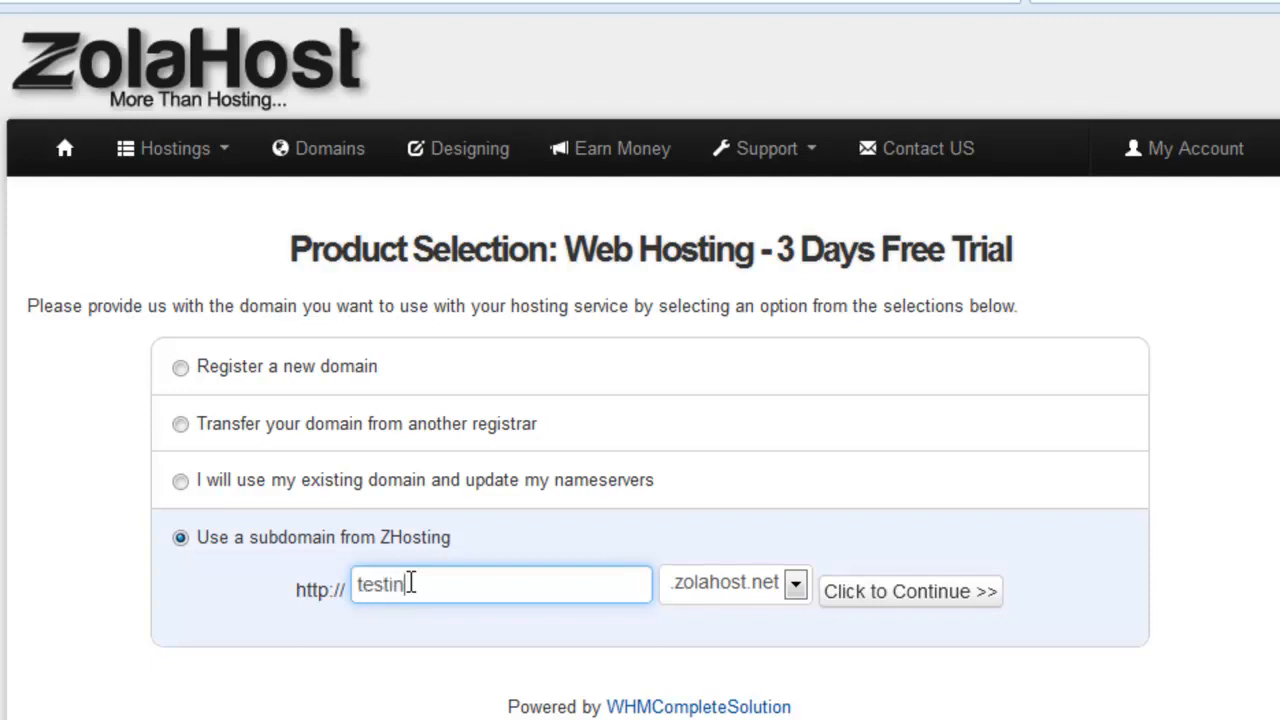
pyautogui.write('g')
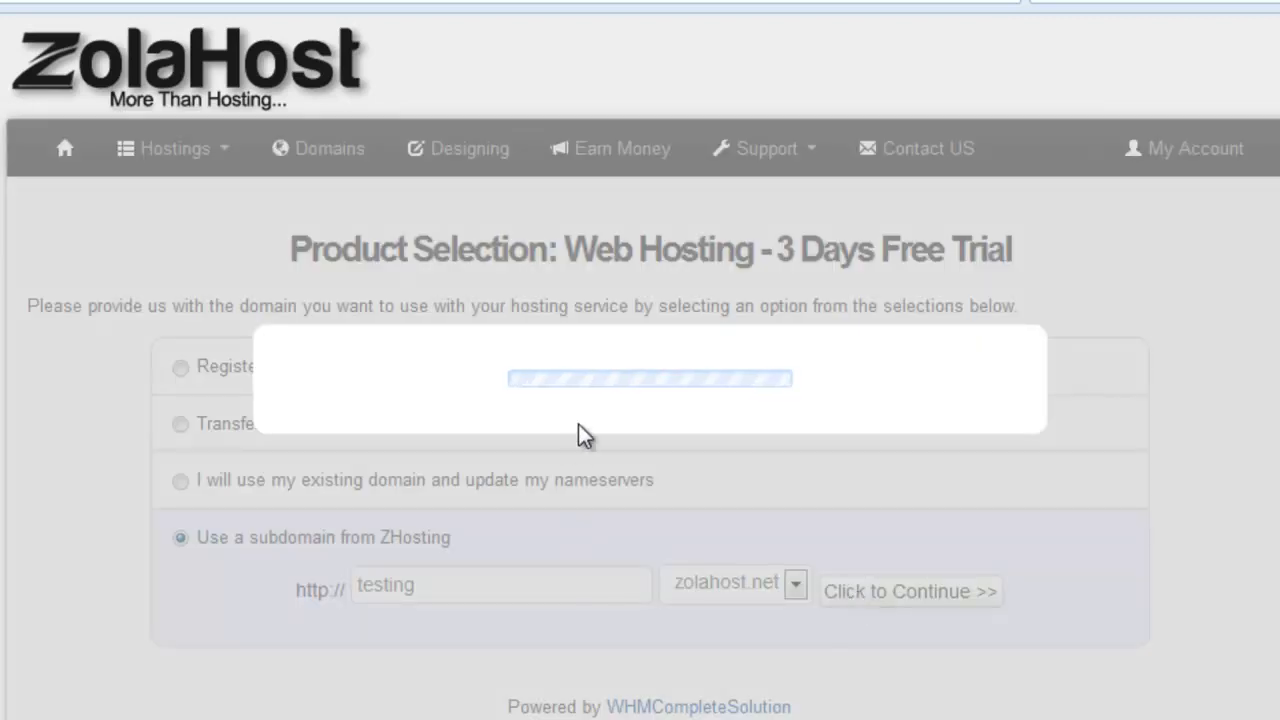
# Continue to Review & Checkout for testing.zolahost.net and reach the New Customer details form
pyautogui.click(908, 592)
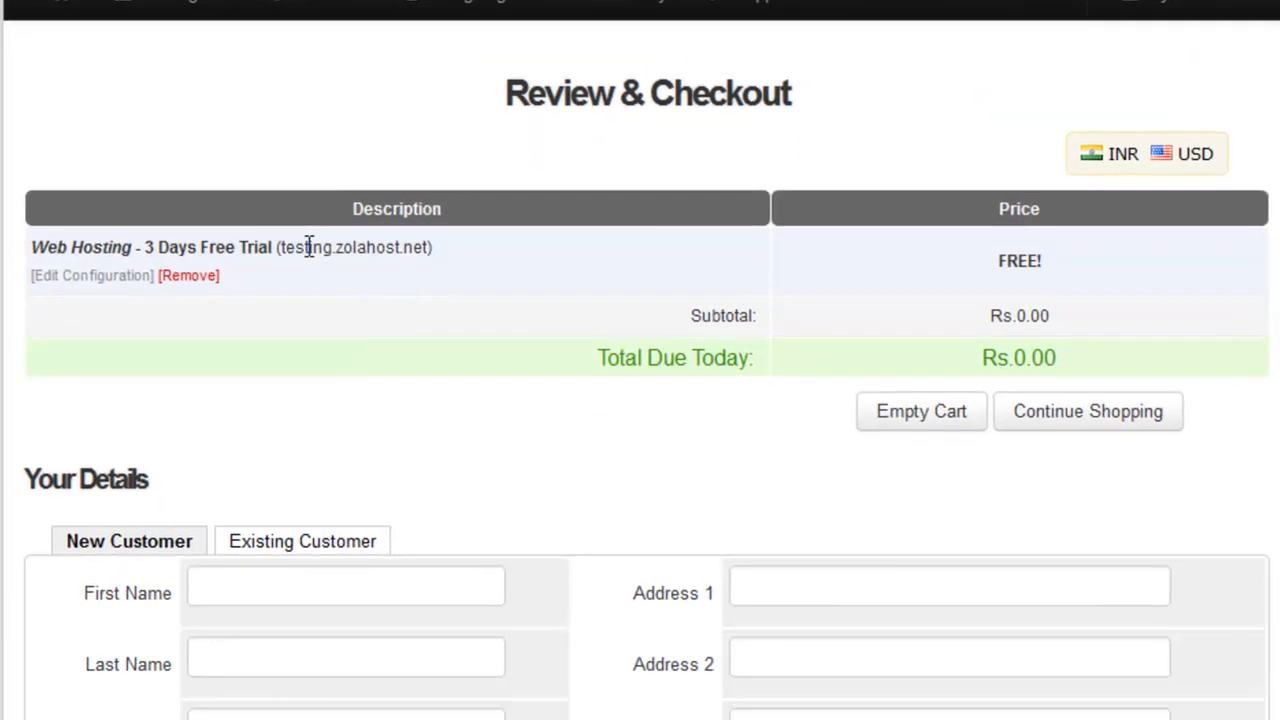
pyautogui.scroll(-3)
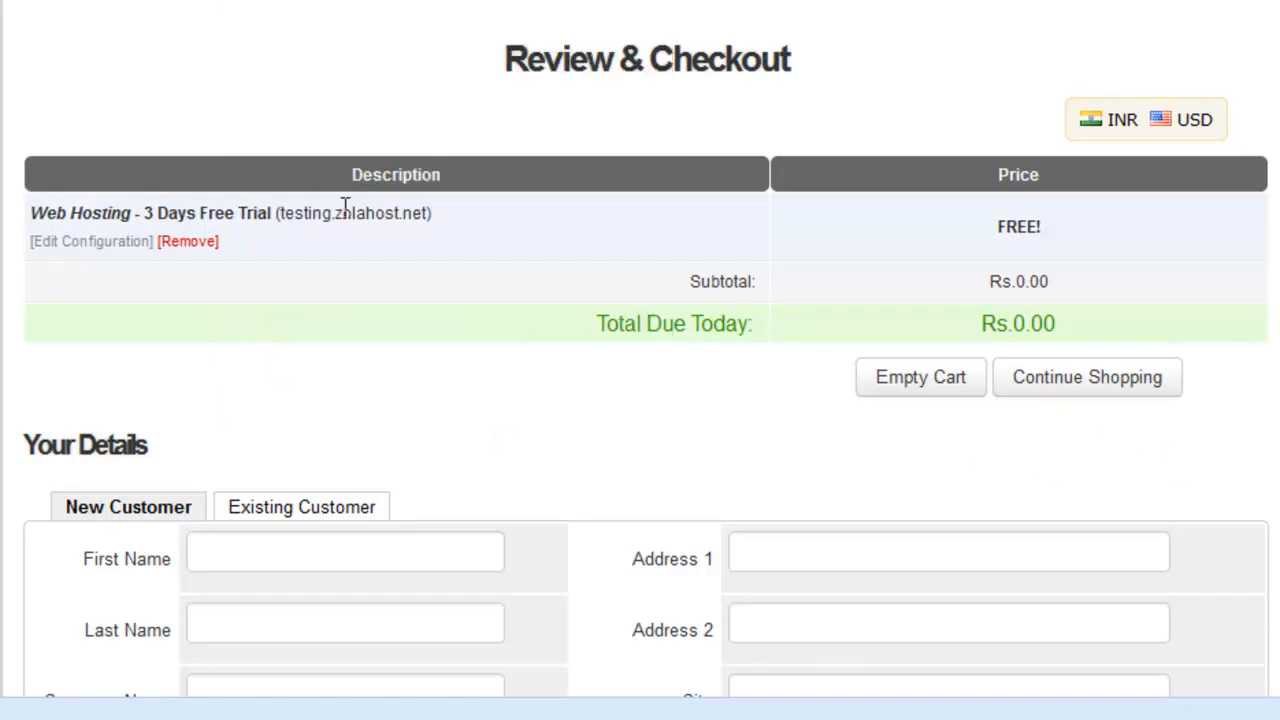
pyautogui.moveTo(874, 436)
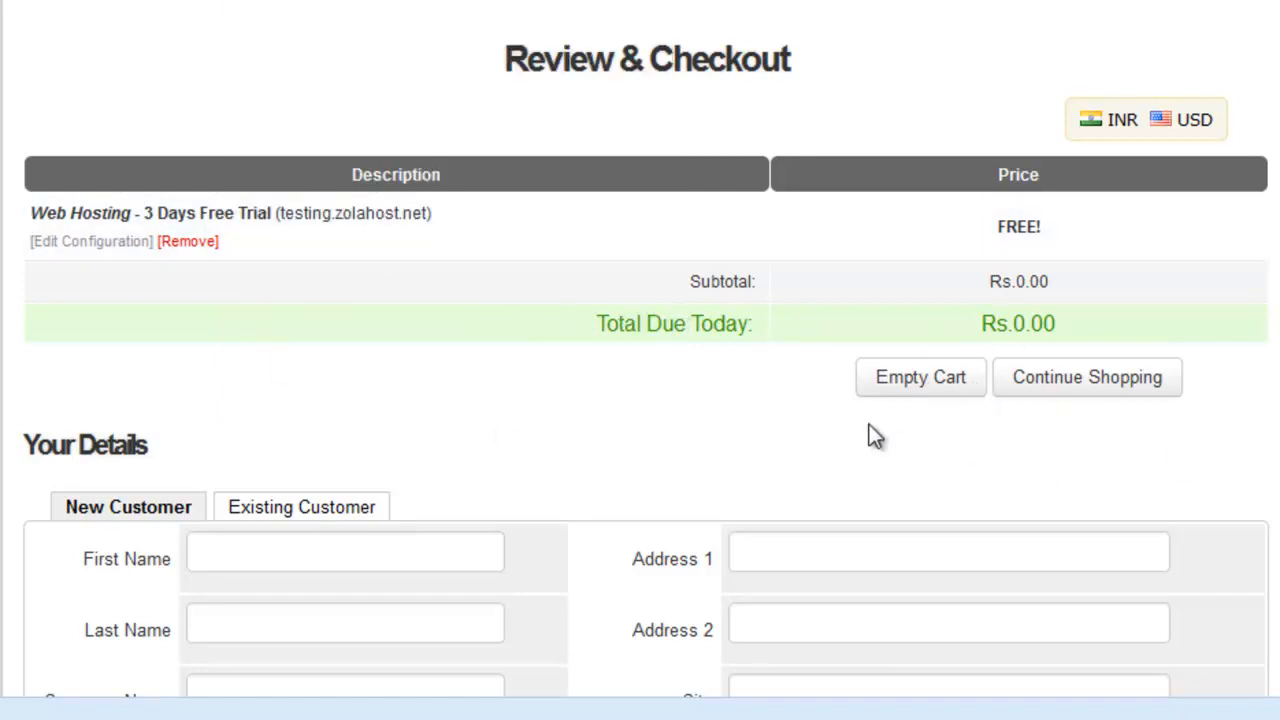
pyautogui.scroll(-3)
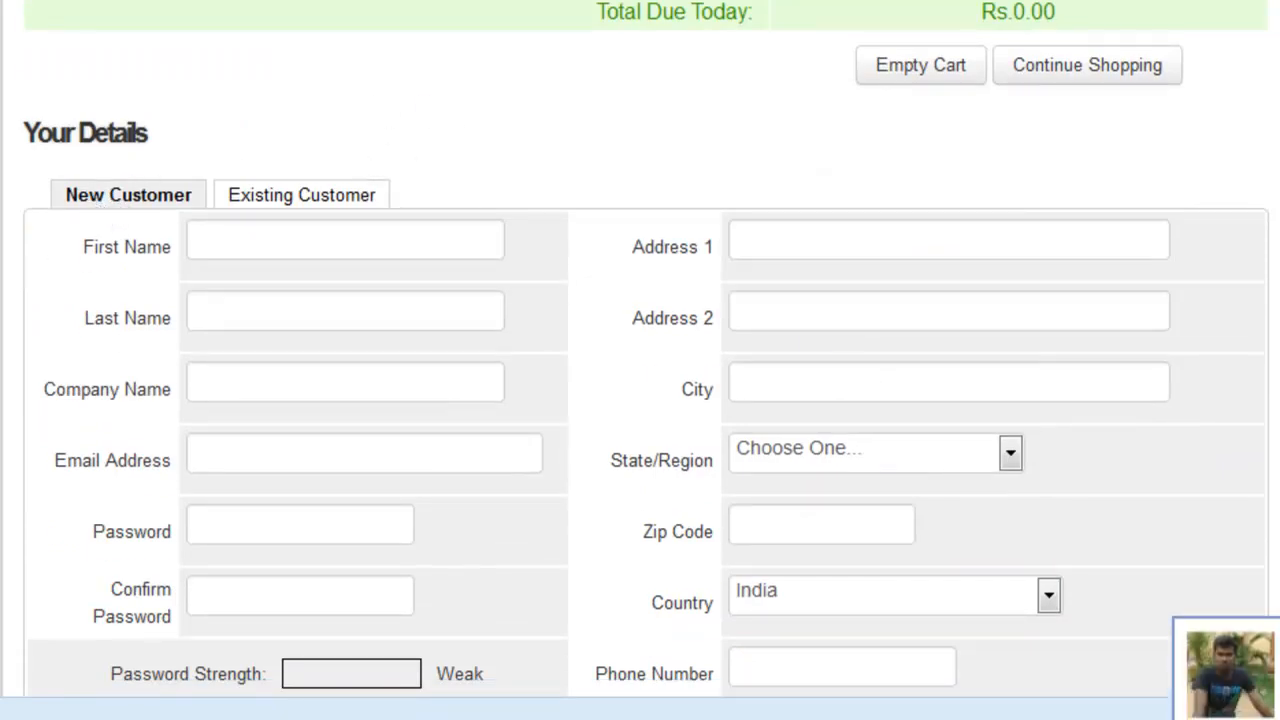
pyautogui.moveTo(96, 124)
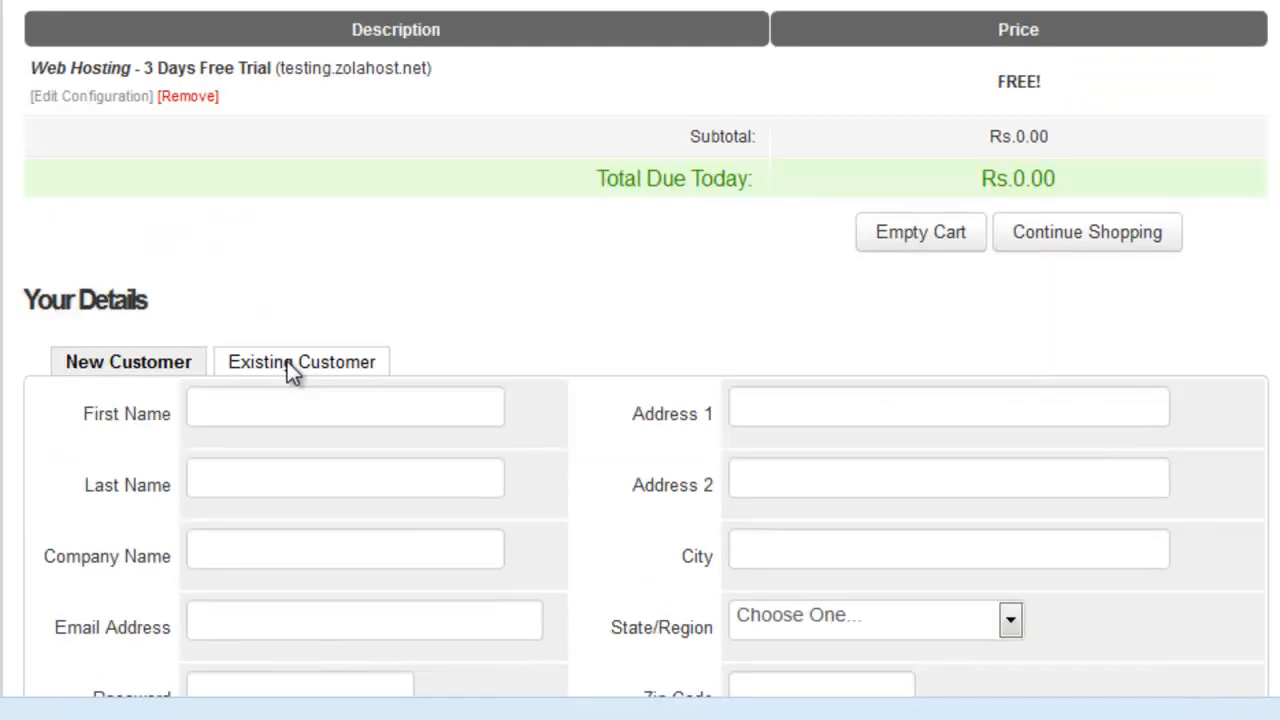
pyautogui.scroll(-3)
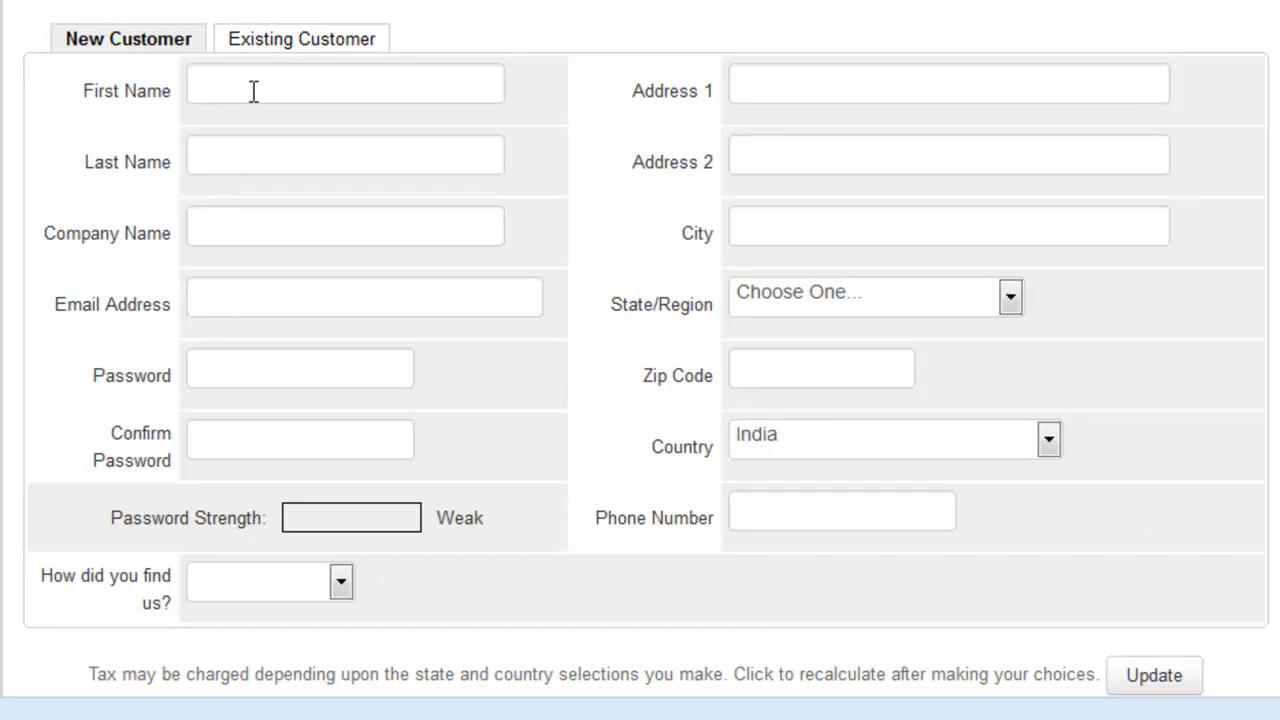
pyautogui.moveTo(250, 90)
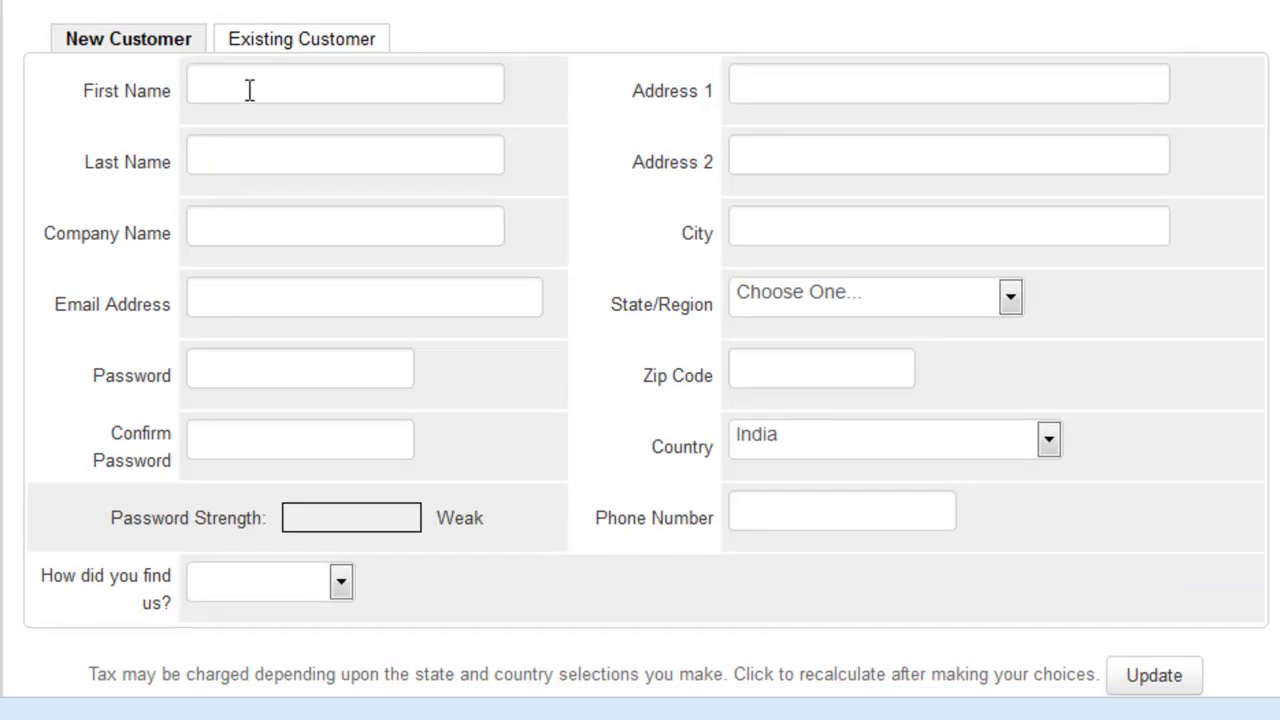
pyautogui.click(344, 84)
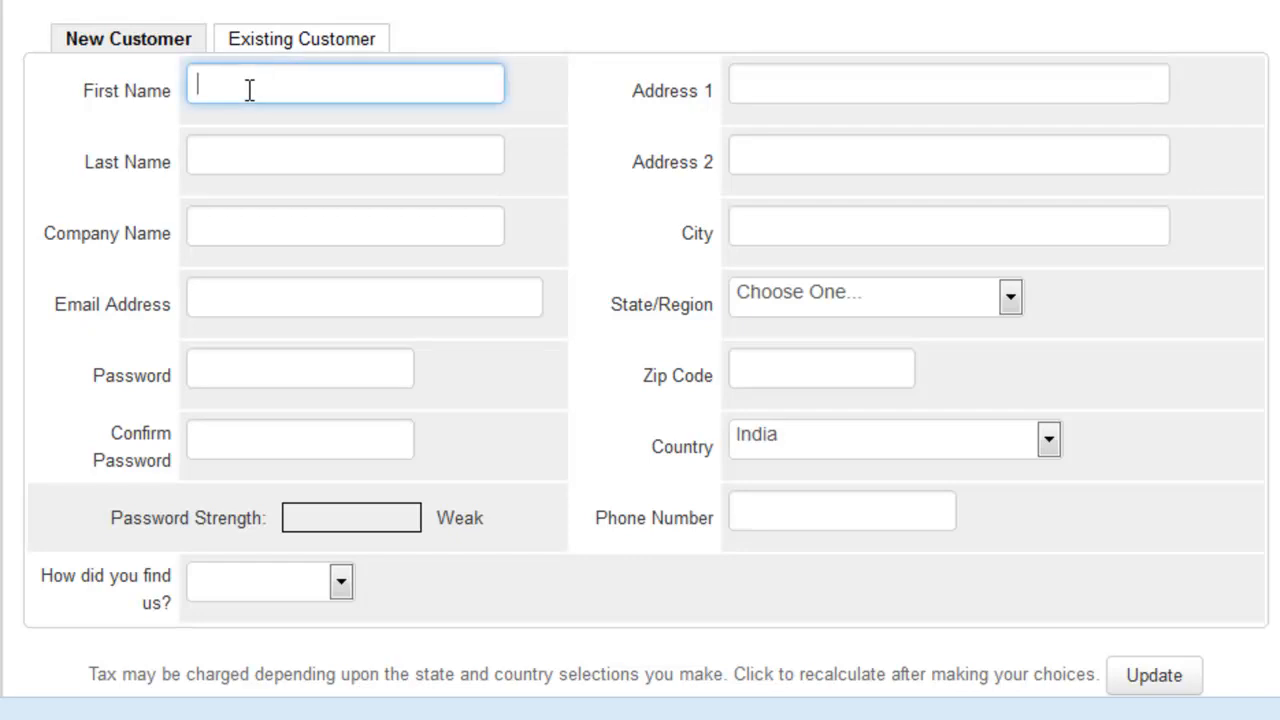
pyautogui.click(344, 154)
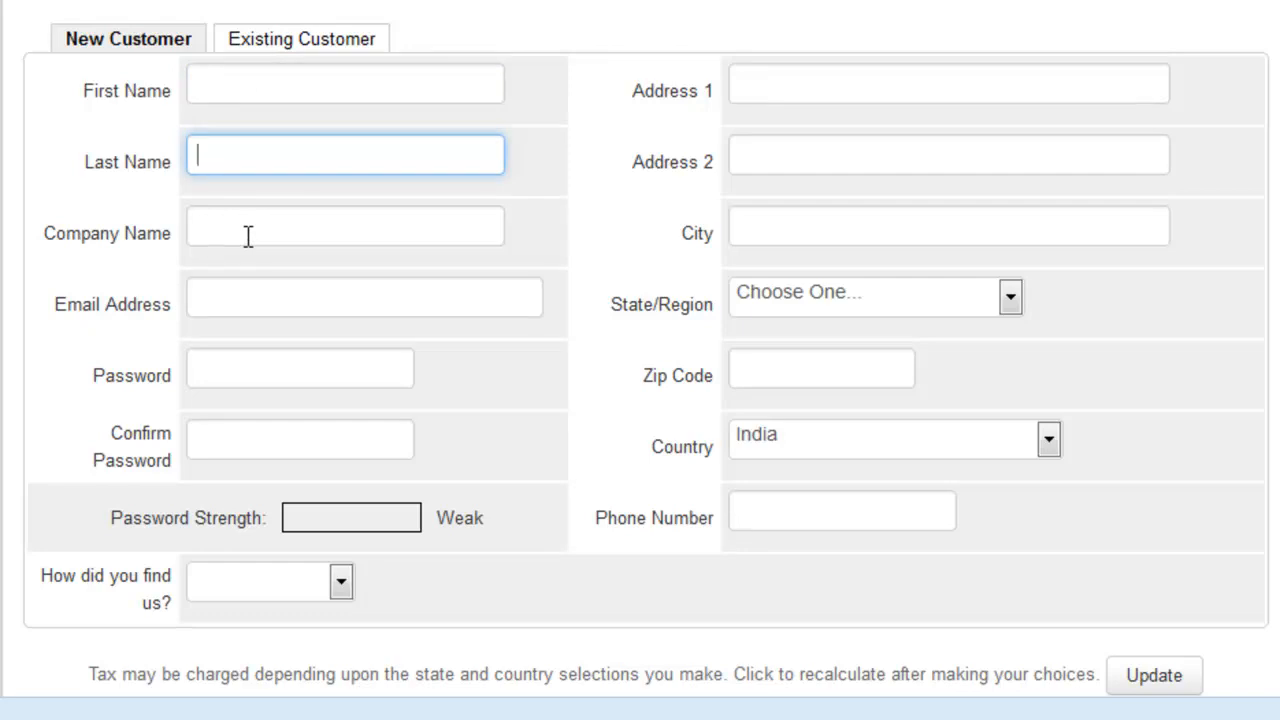
pyautogui.moveTo(214, 304)
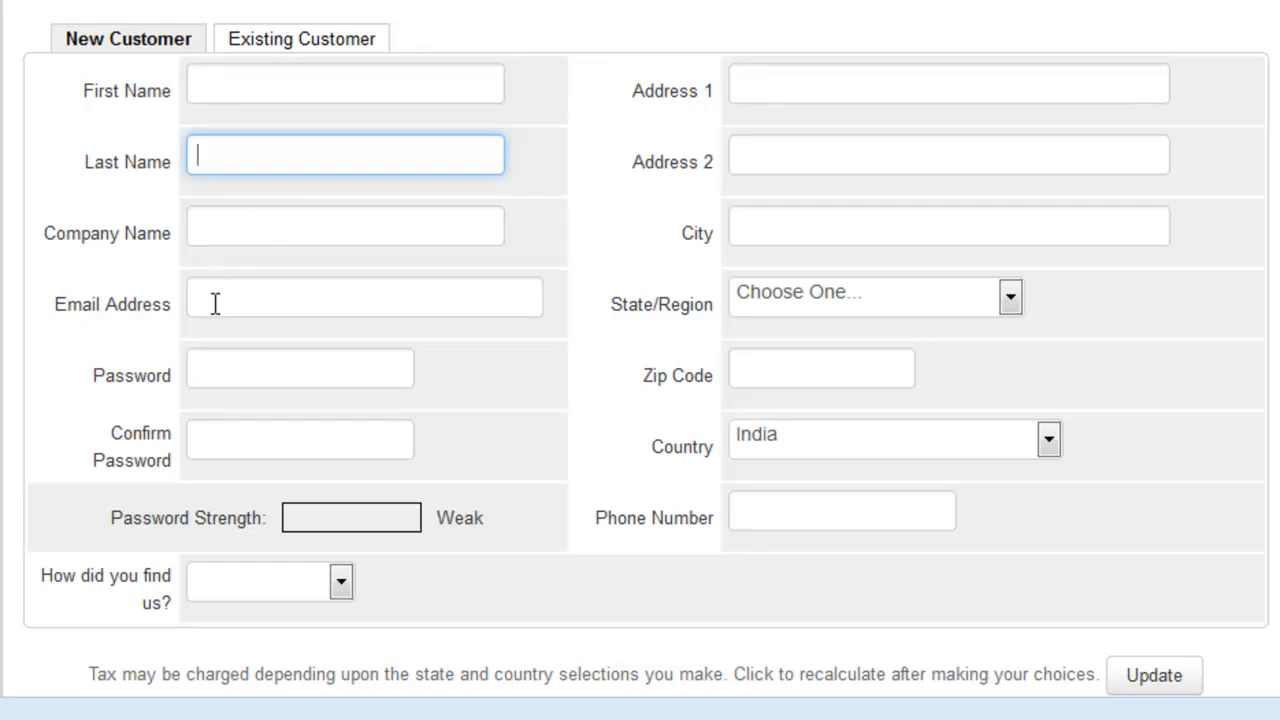
pyautogui.click(300, 368)
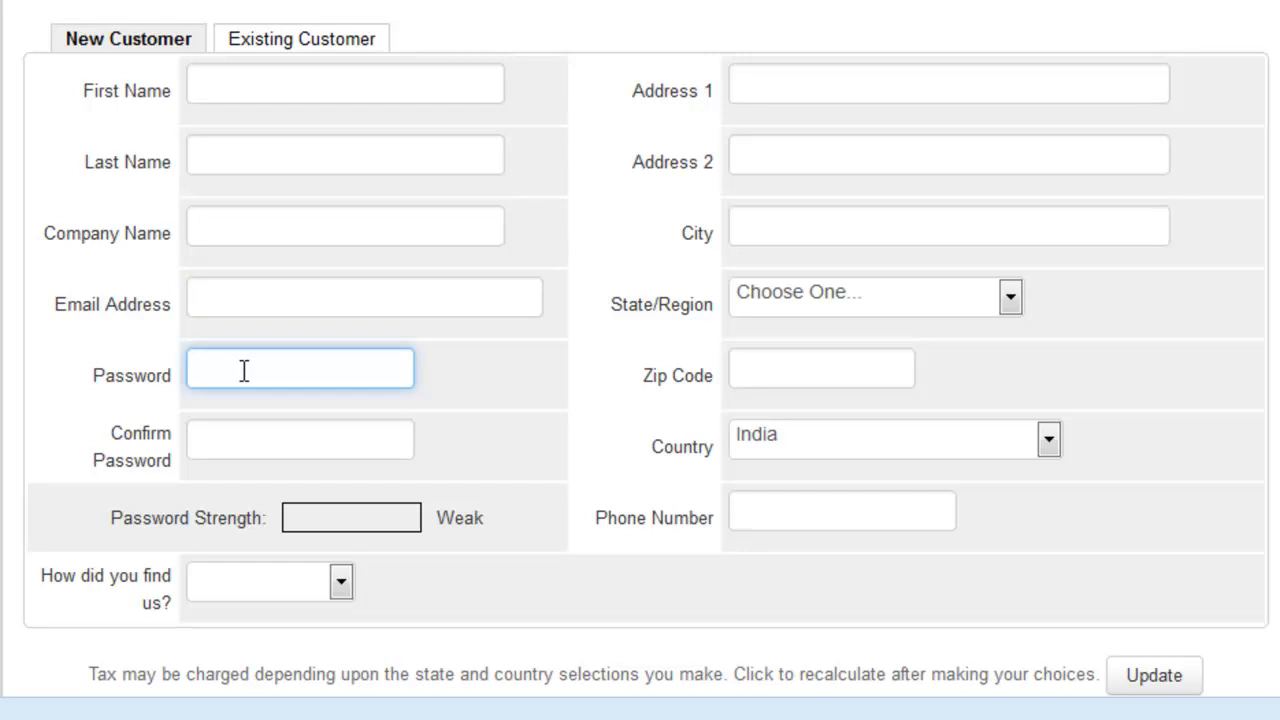
pyautogui.click(300, 438)
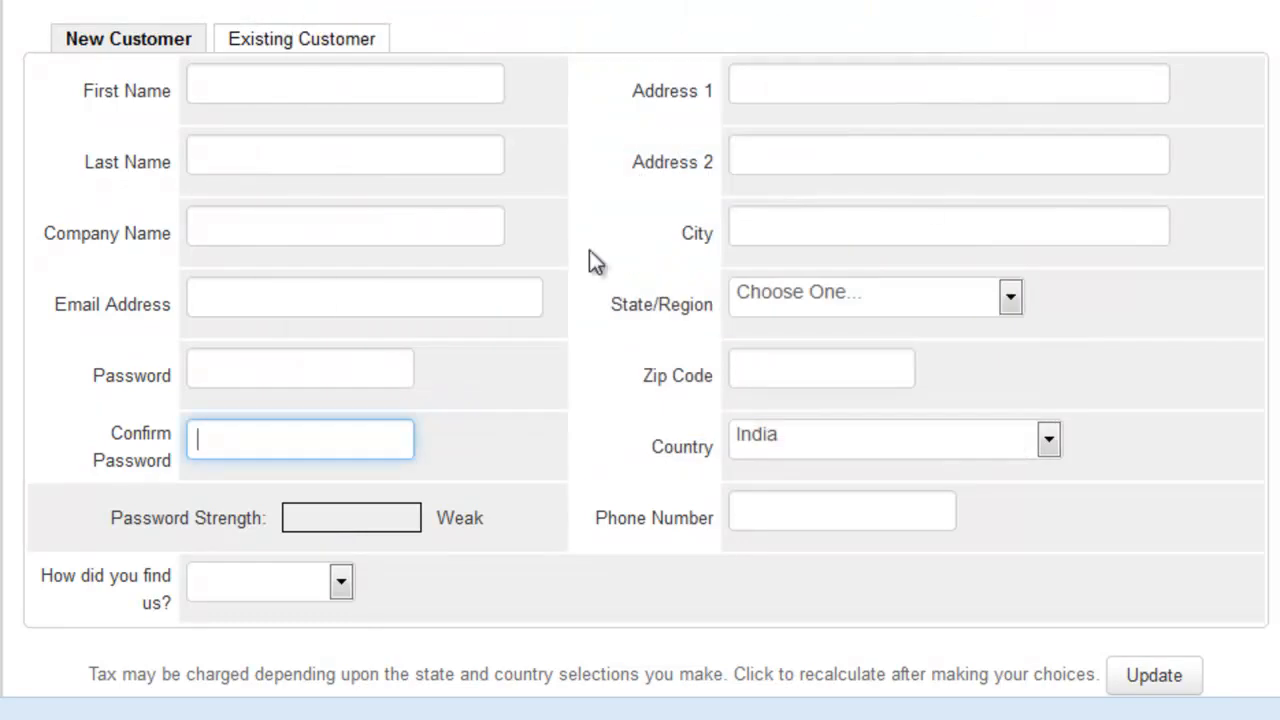
pyautogui.scroll(-3)
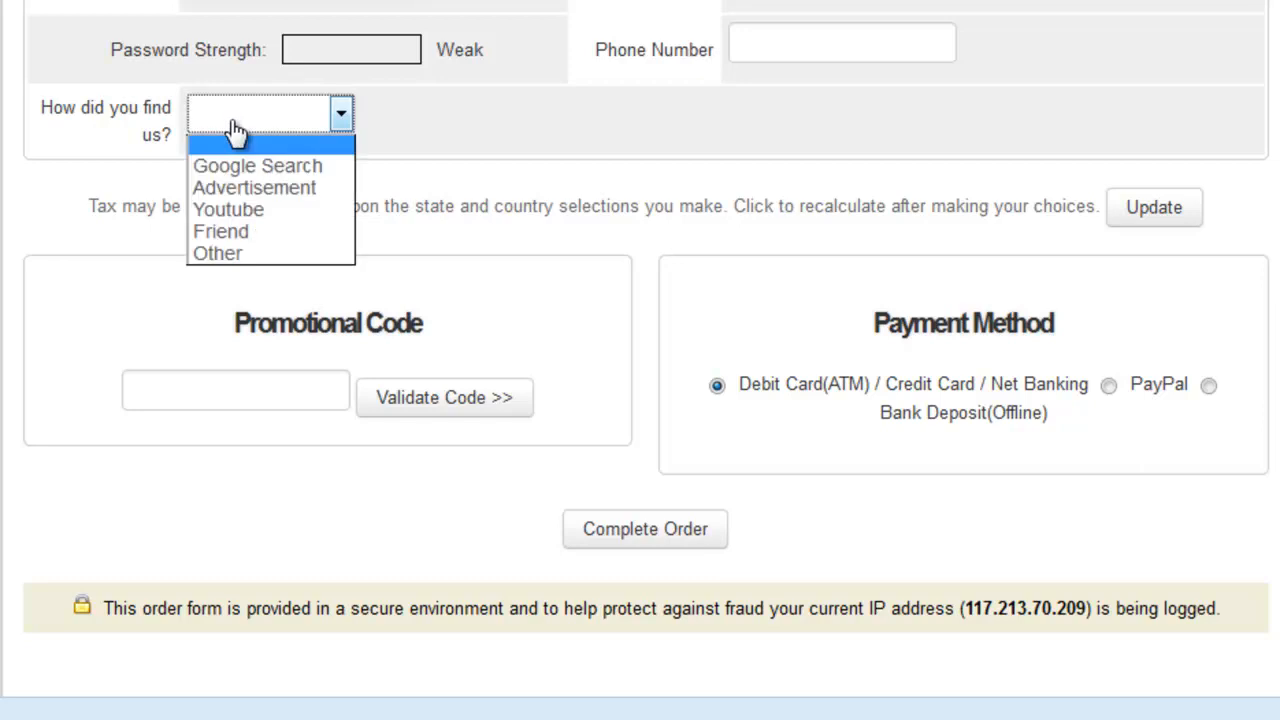
pyautogui.moveTo(230, 166)
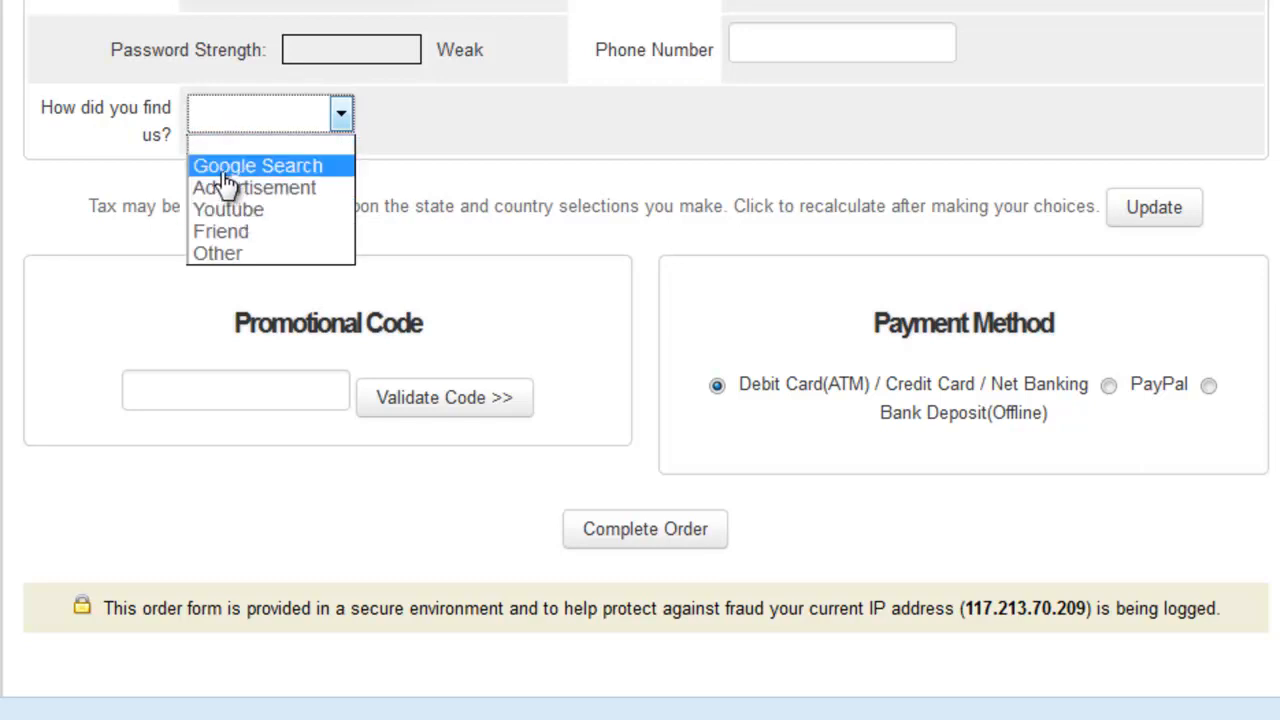
pyautogui.moveTo(252, 188)
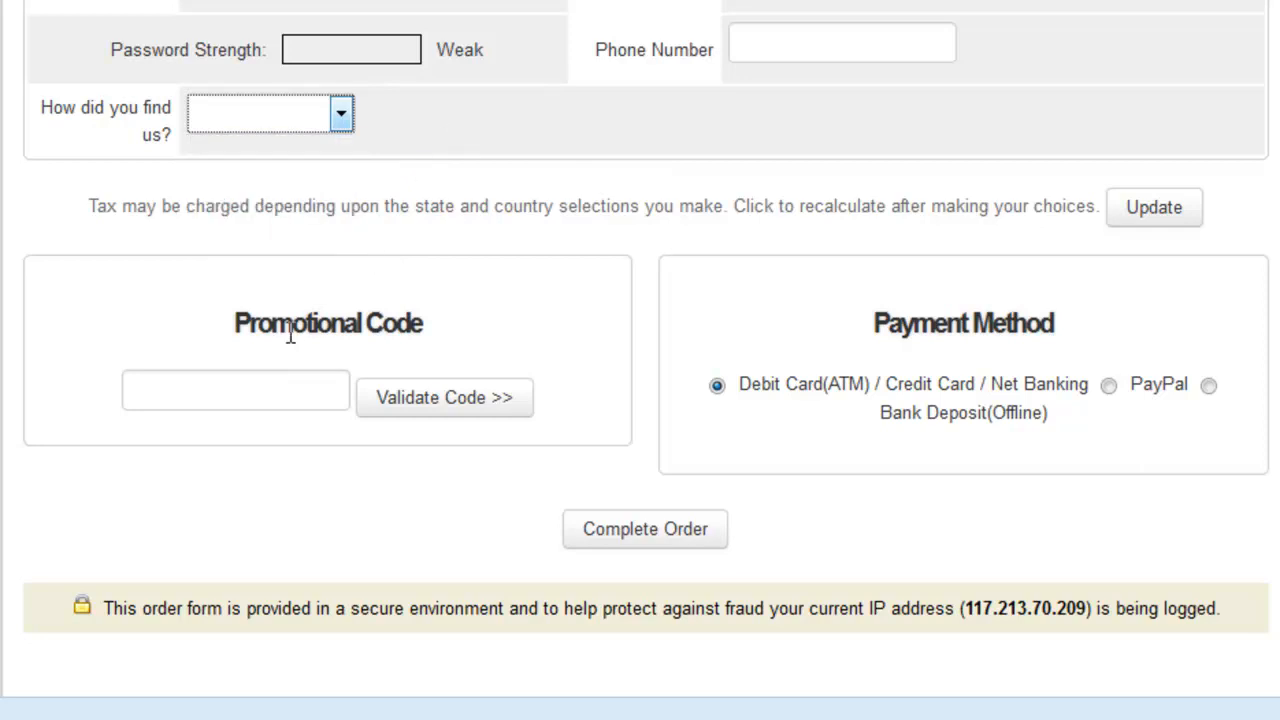
pyautogui.moveTo(274, 398)
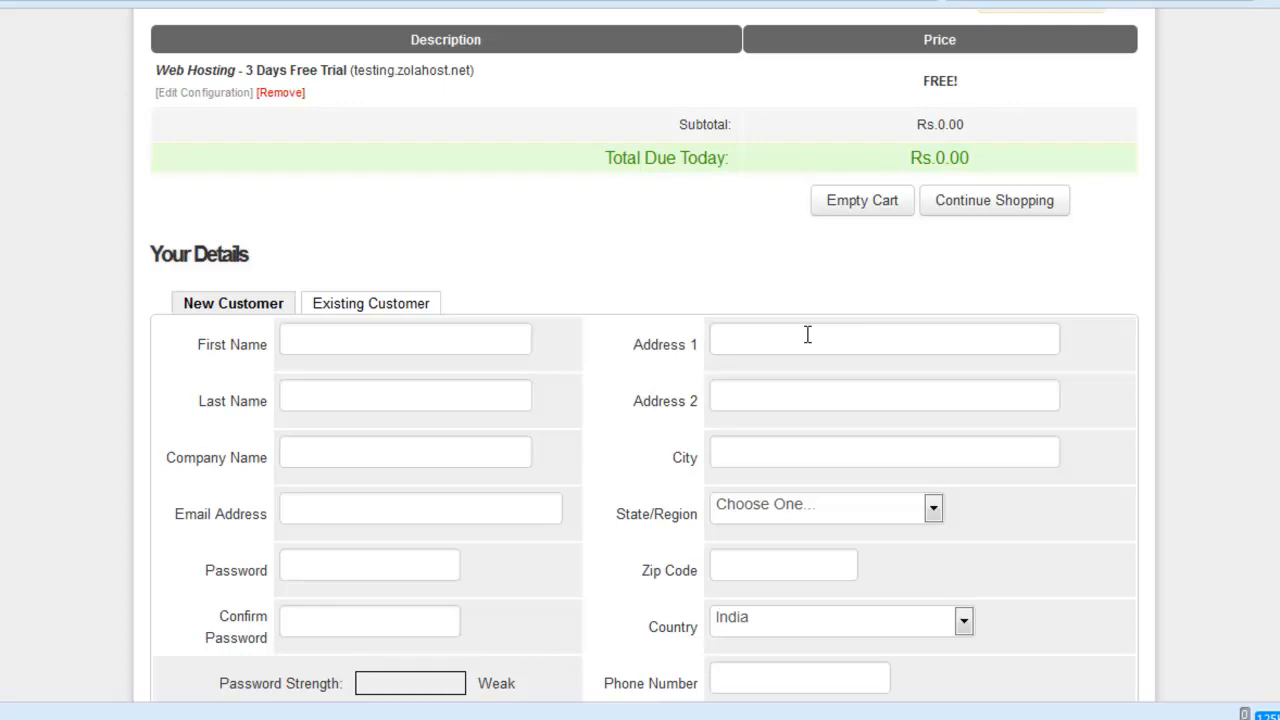
pyautogui.moveTo(390, 310)
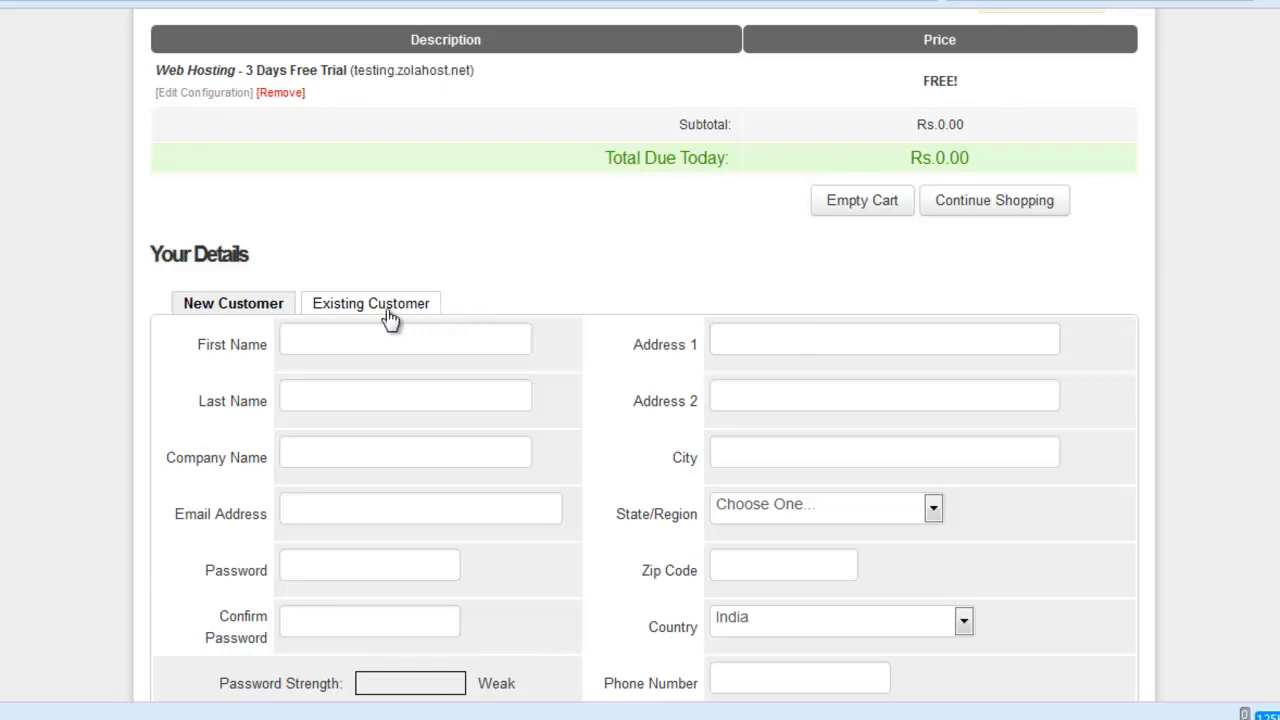
pyautogui.scroll(-3)
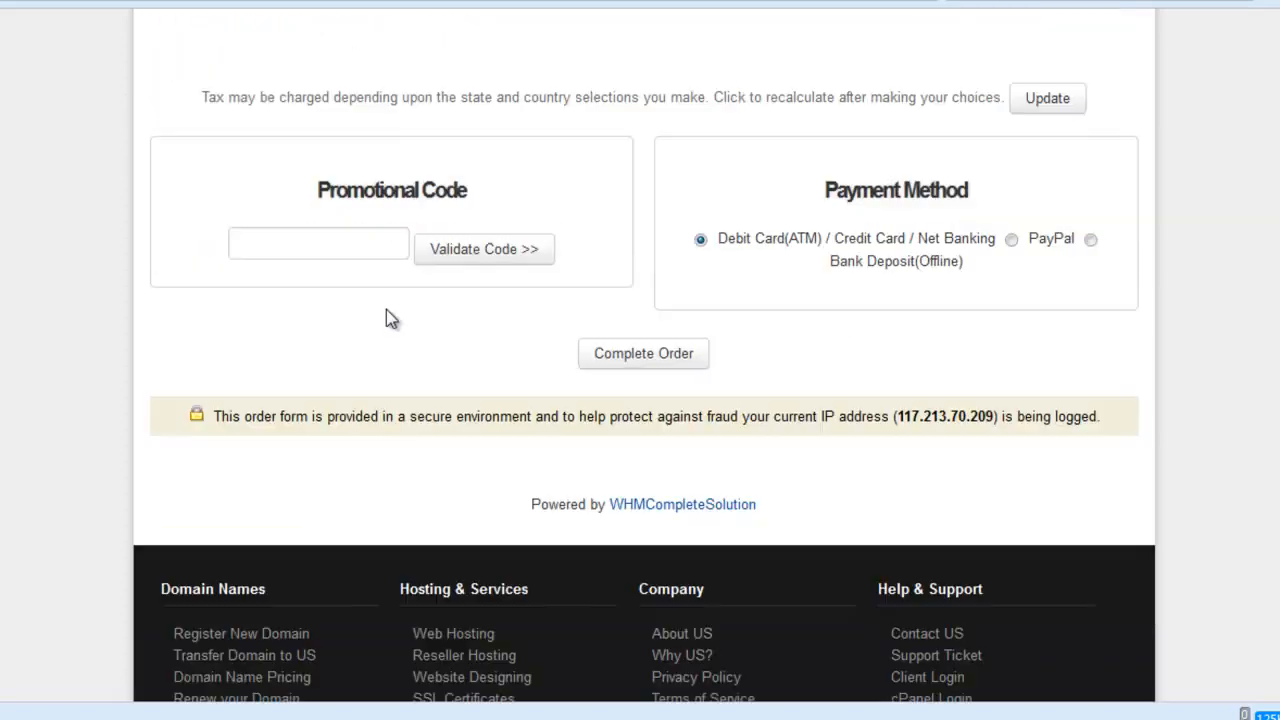
pyautogui.scroll(3)
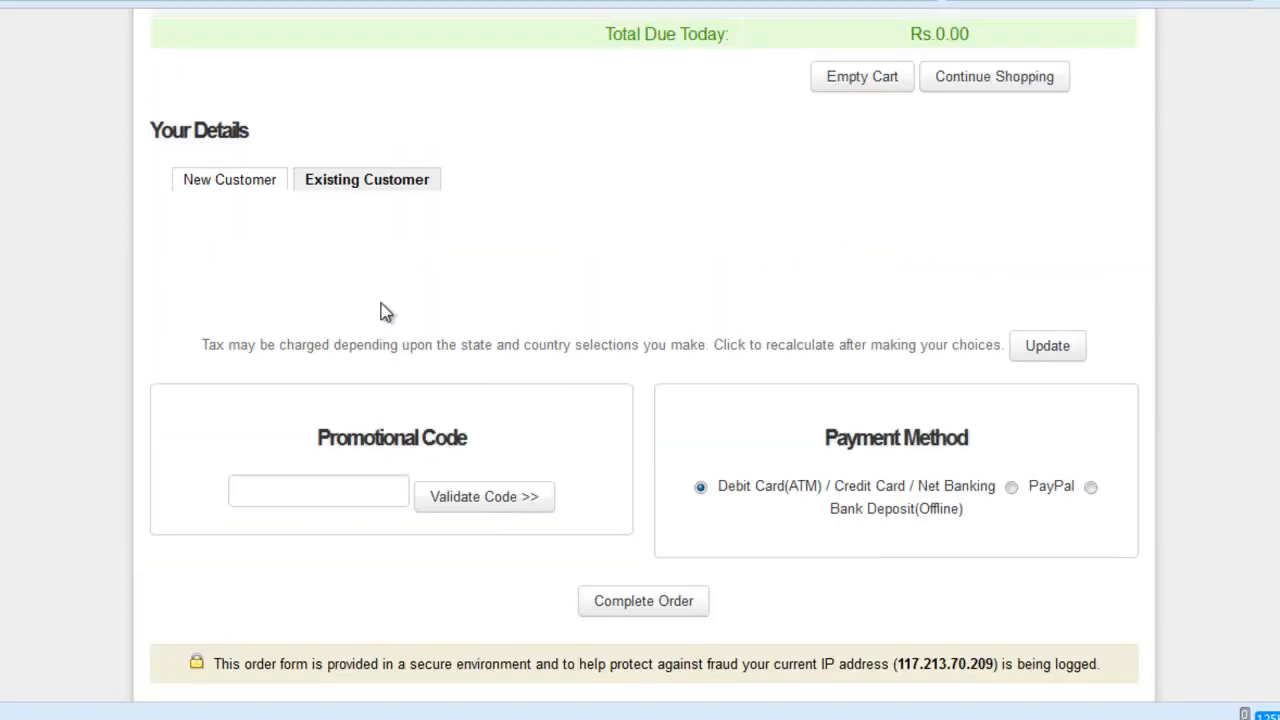
pyautogui.scroll(-3)
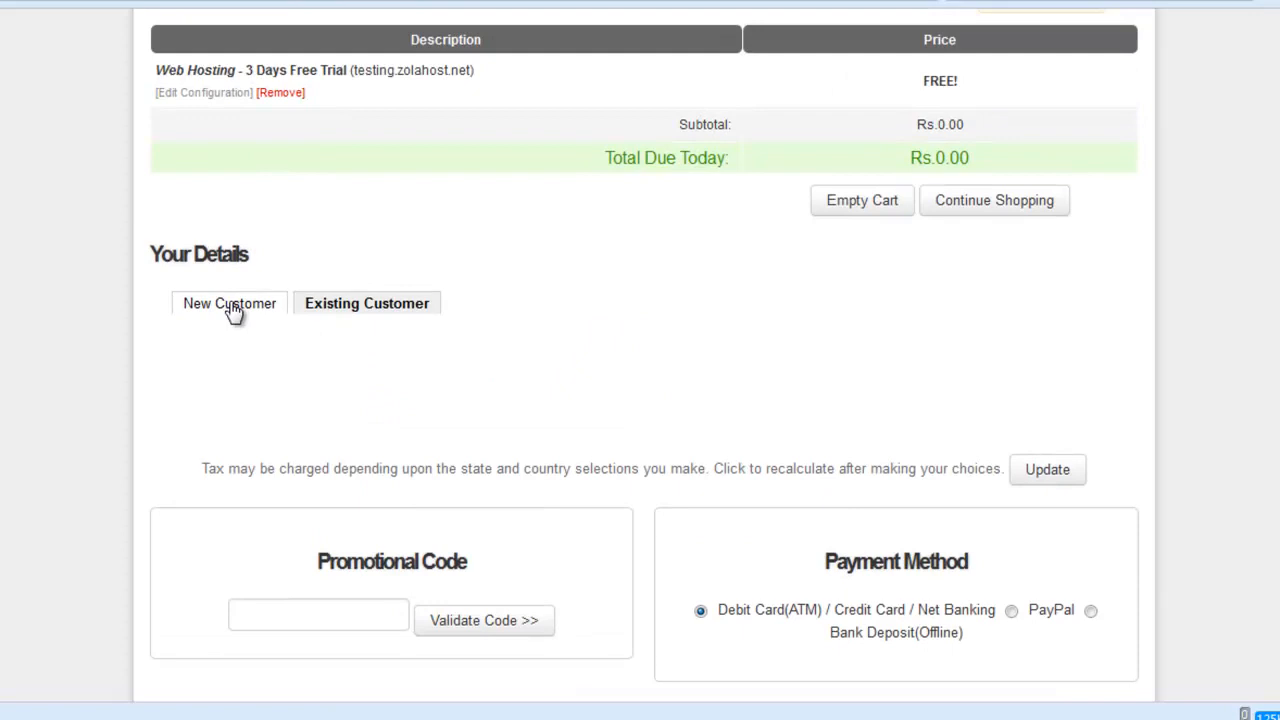
pyautogui.click(228, 304)
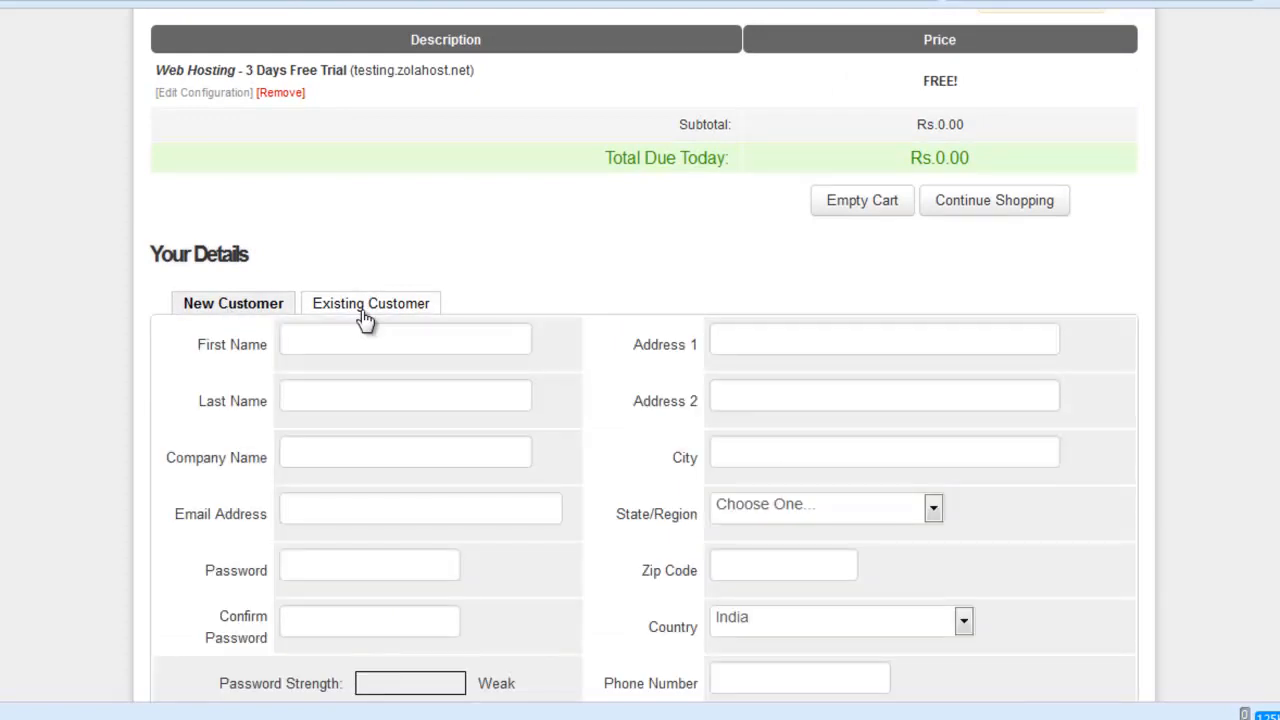
pyautogui.scroll(3)
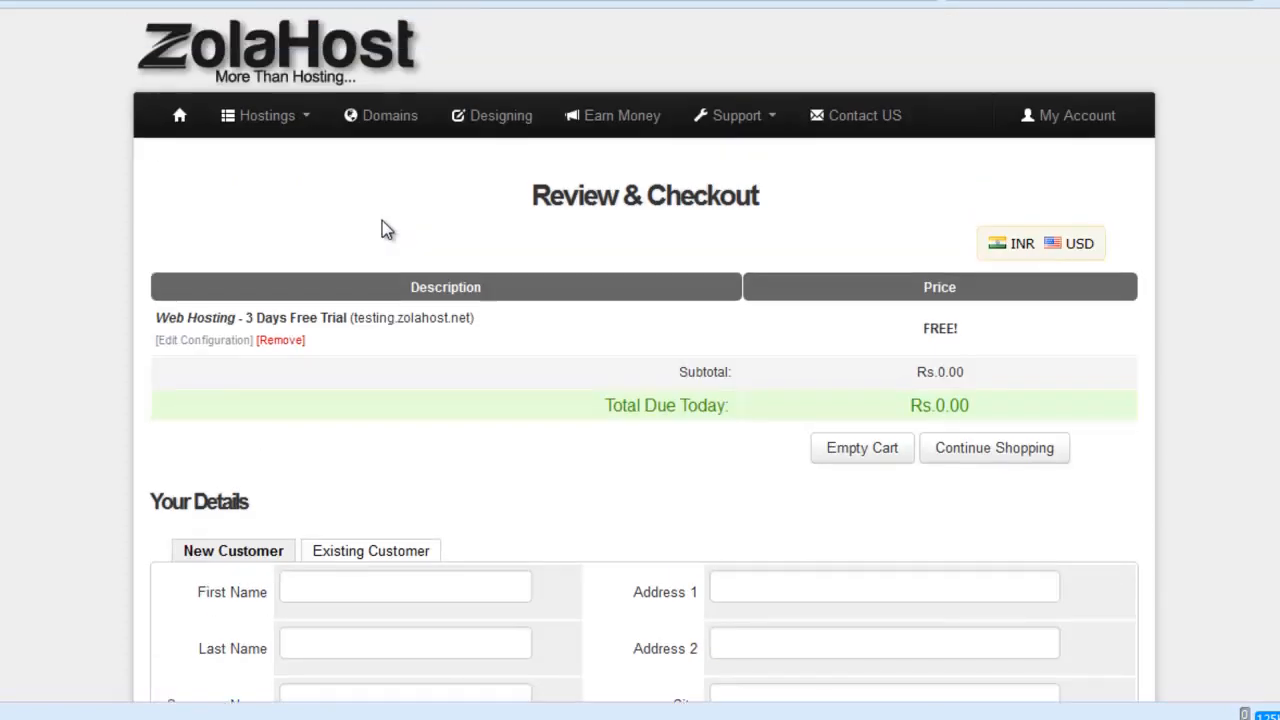
pyautogui.scroll(-3)
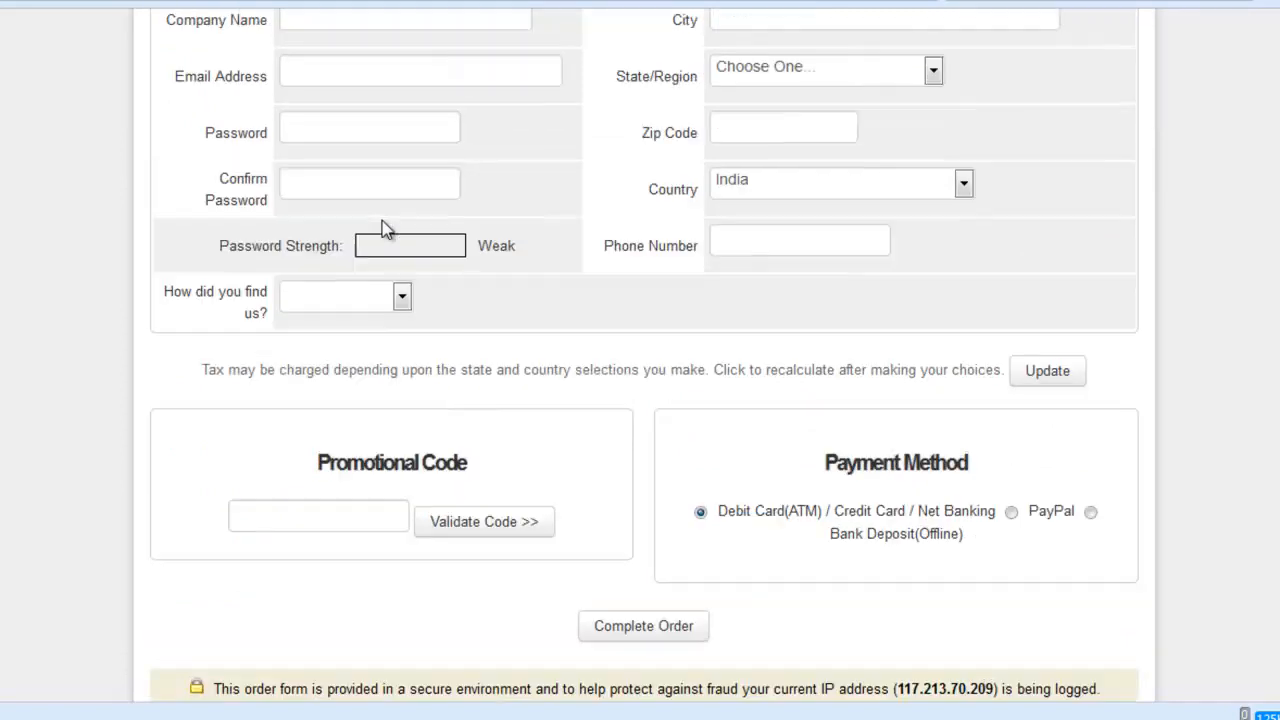
pyautogui.scroll(3)
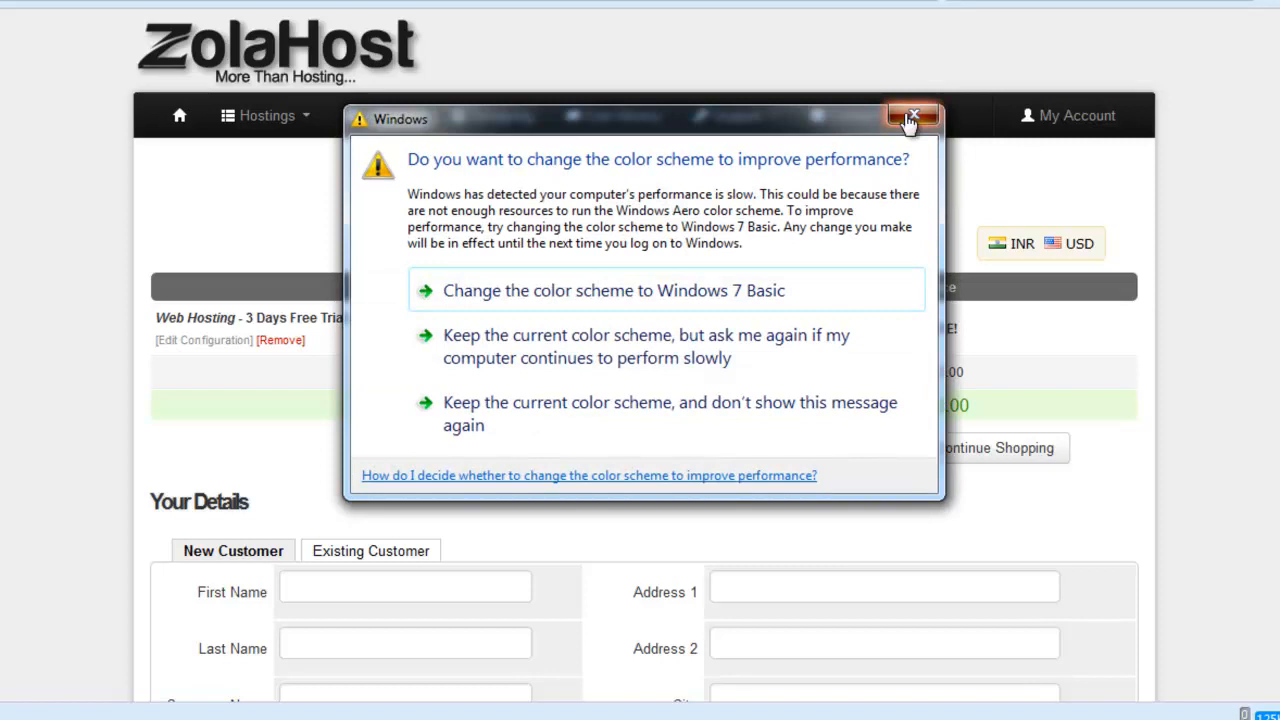
pyautogui.click(912, 116)
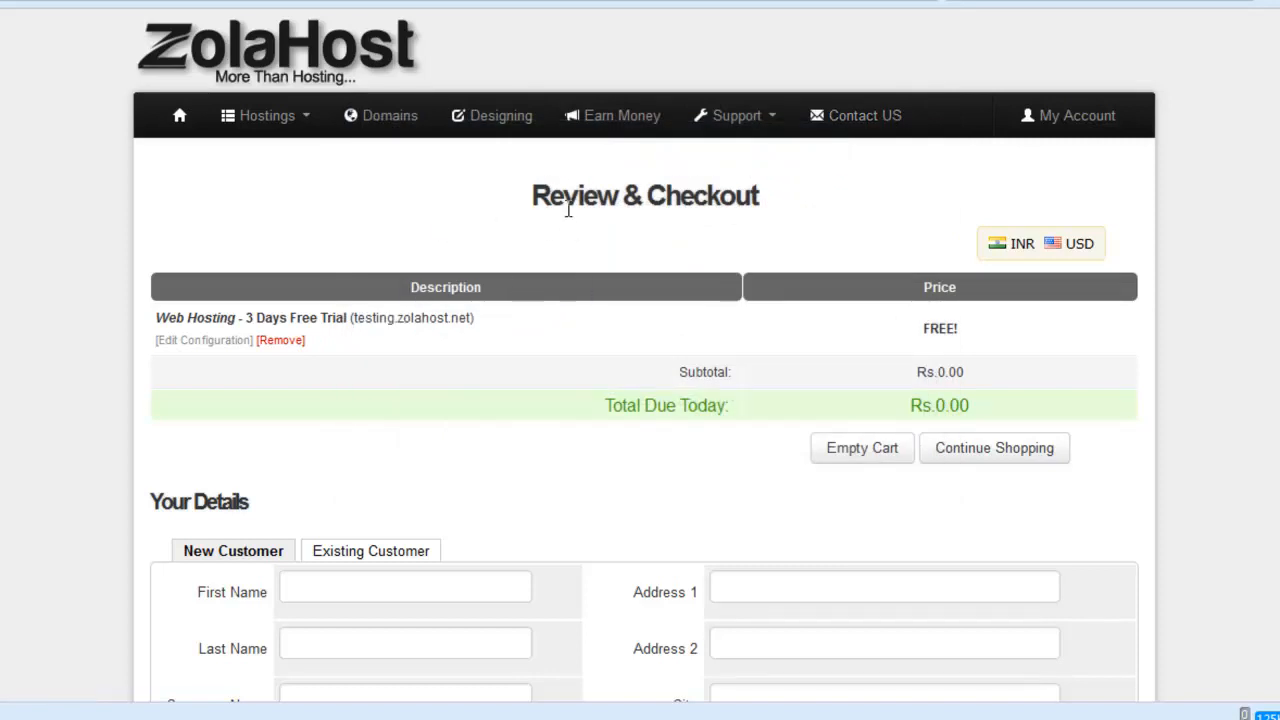